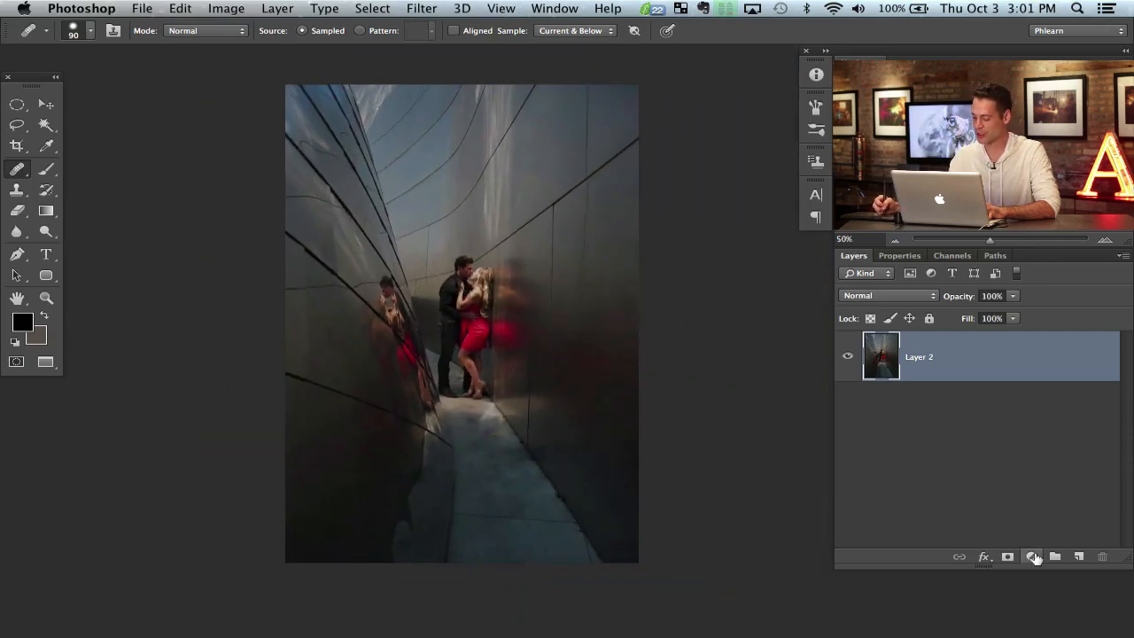
Add a Curves layer and raise its Red channel curve for a strong red tint.
{"action": "left_click", "coordinate": [1033, 557]}
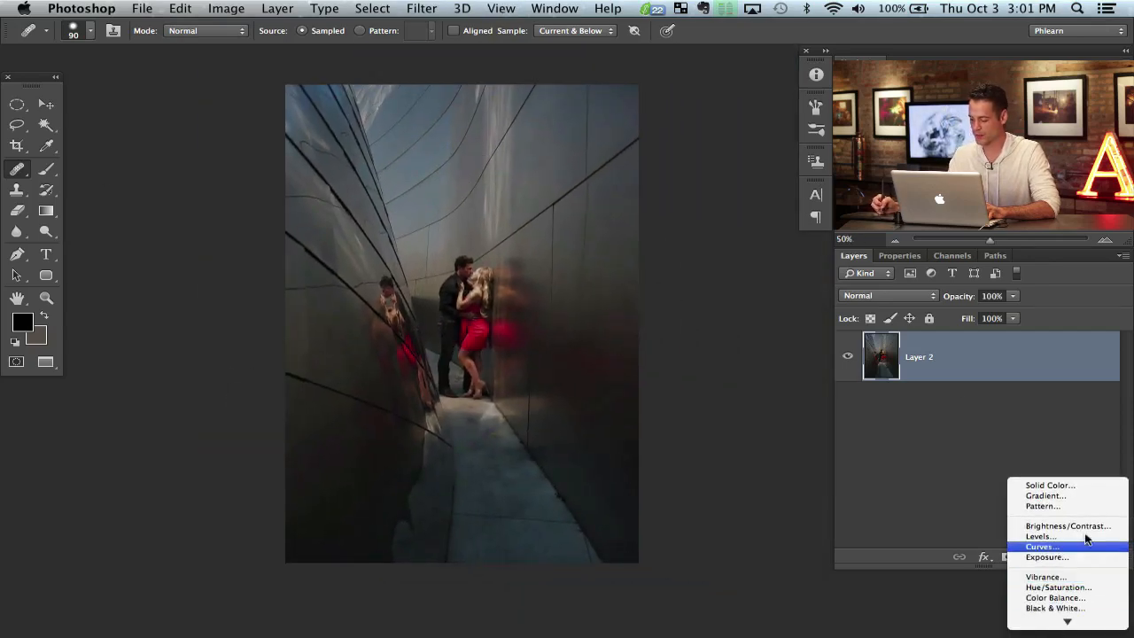
{"action": "left_click", "coordinate": [1042, 546]}
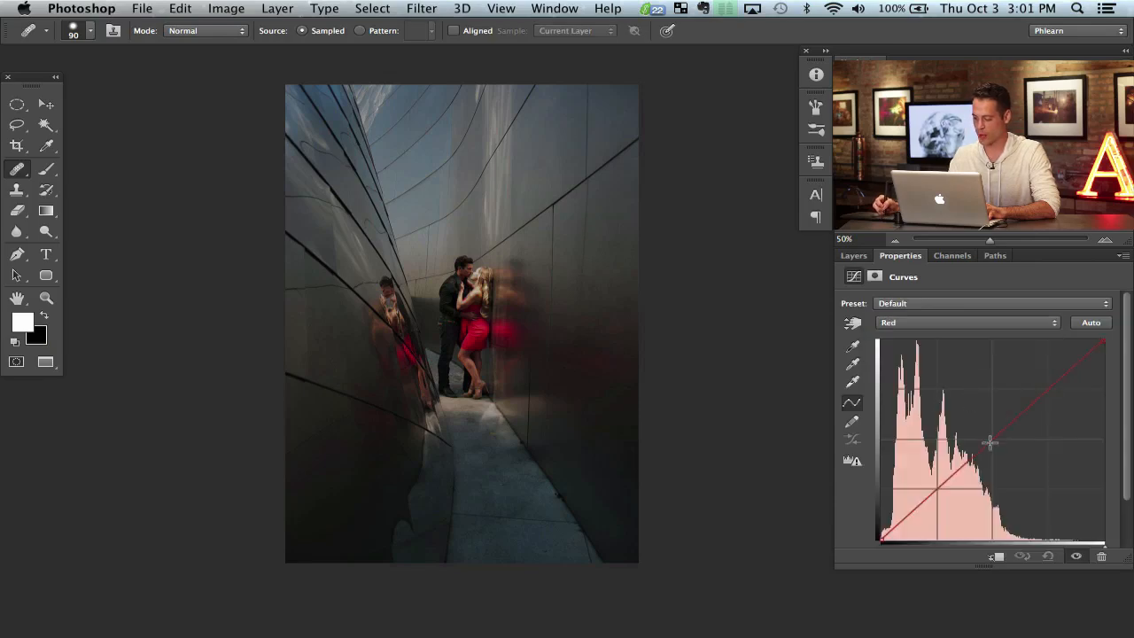
{"action": "left_click_drag", "start_coordinate": [989, 443], "coordinate": [971, 426]}
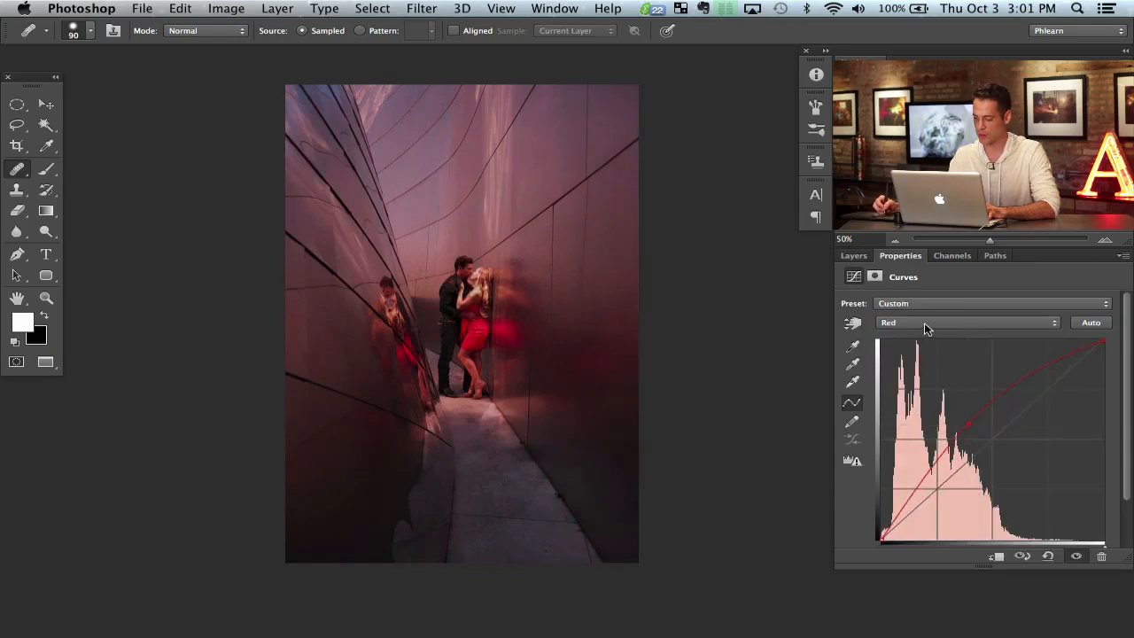
{"action": "left_click", "coordinate": [966, 323]}
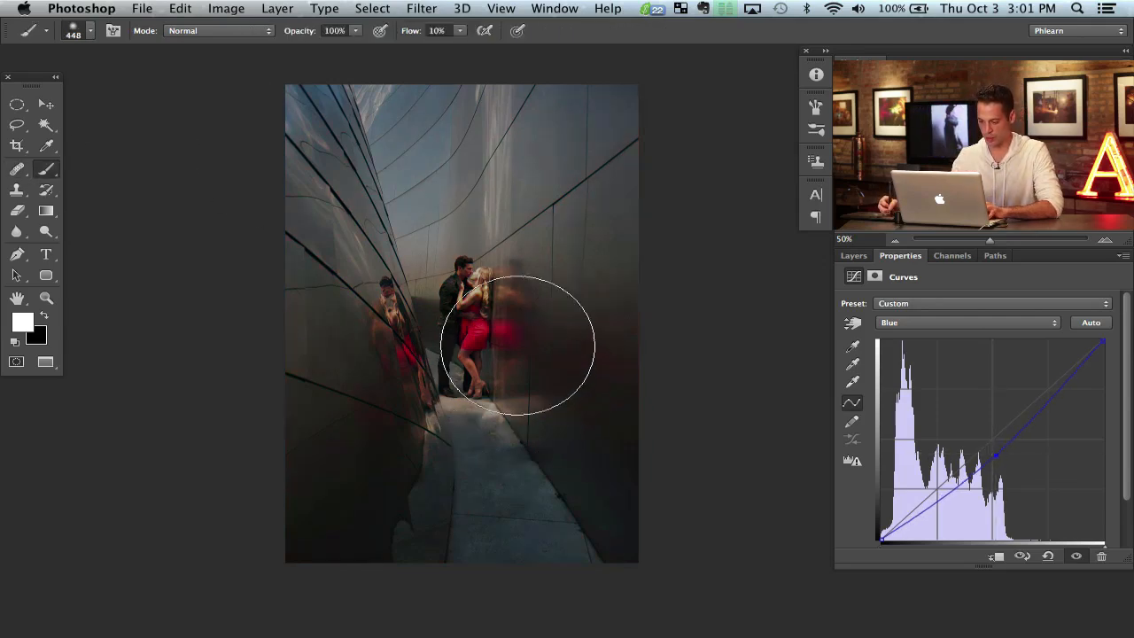
Paint white on the Curves 1 mask over the alley walls around the couple.
{"action": "left_click_drag", "start_coordinate": [518, 346], "coordinate": [567, 355]}
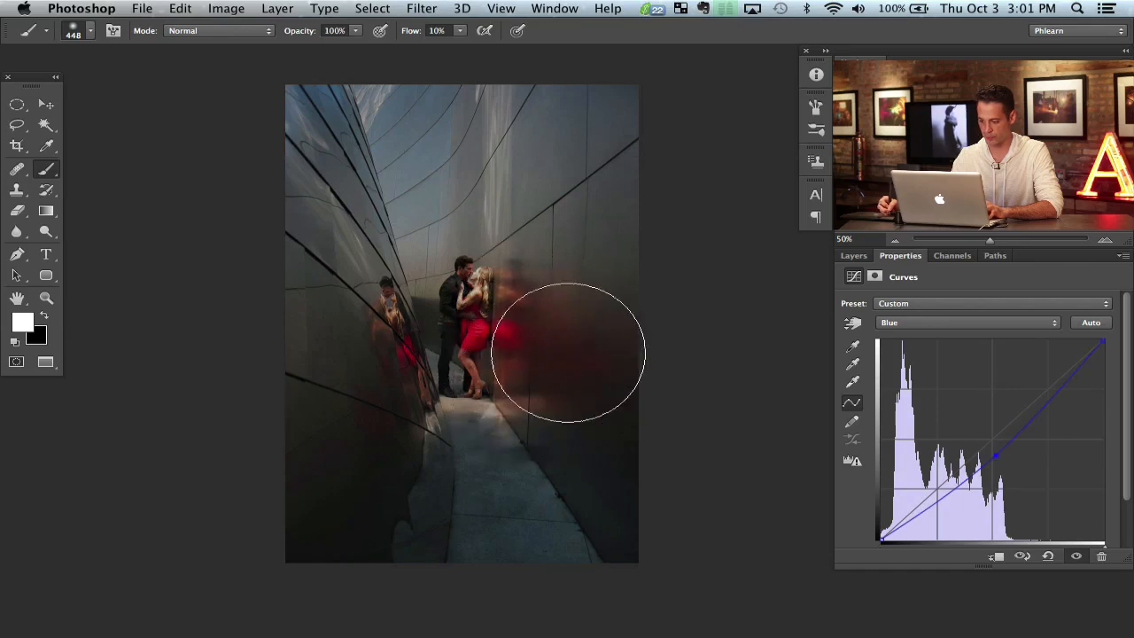
{"action": "left_click_drag", "start_coordinate": [567, 355], "coordinate": [610, 232]}
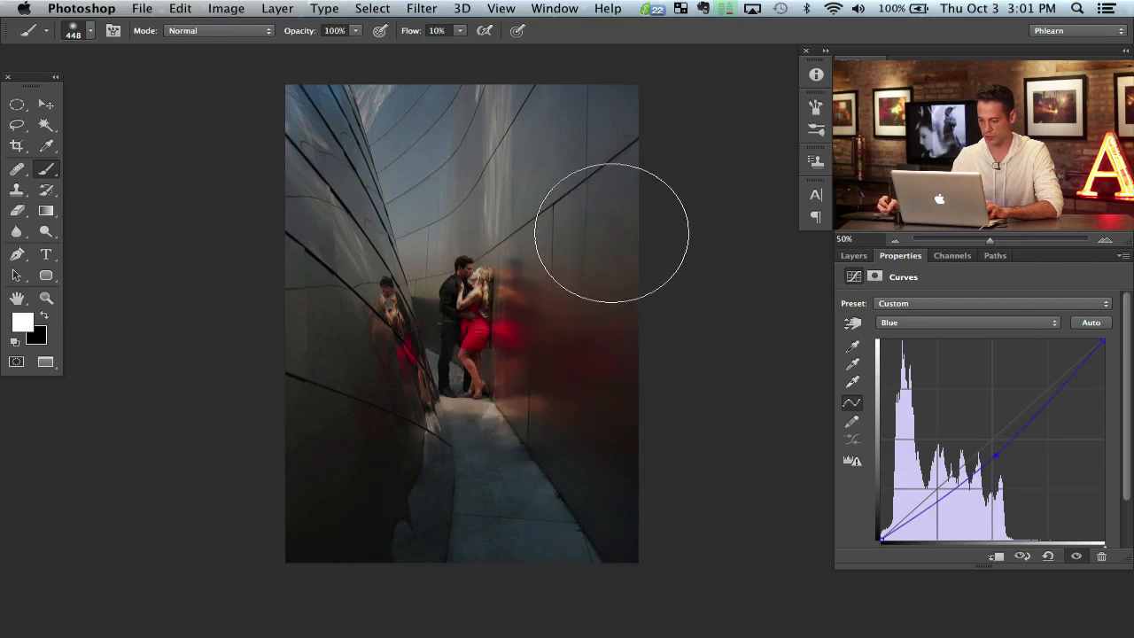
{"action": "left_click", "coordinate": [854, 256]}
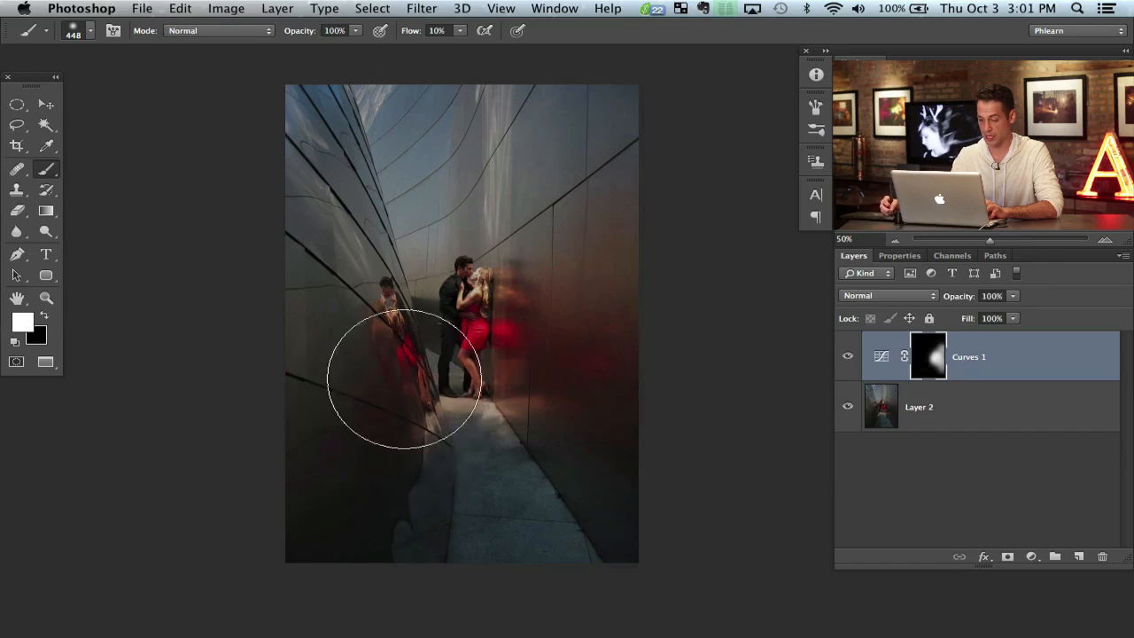
{"action": "left_click_drag", "start_coordinate": [405, 375], "coordinate": [340, 292]}
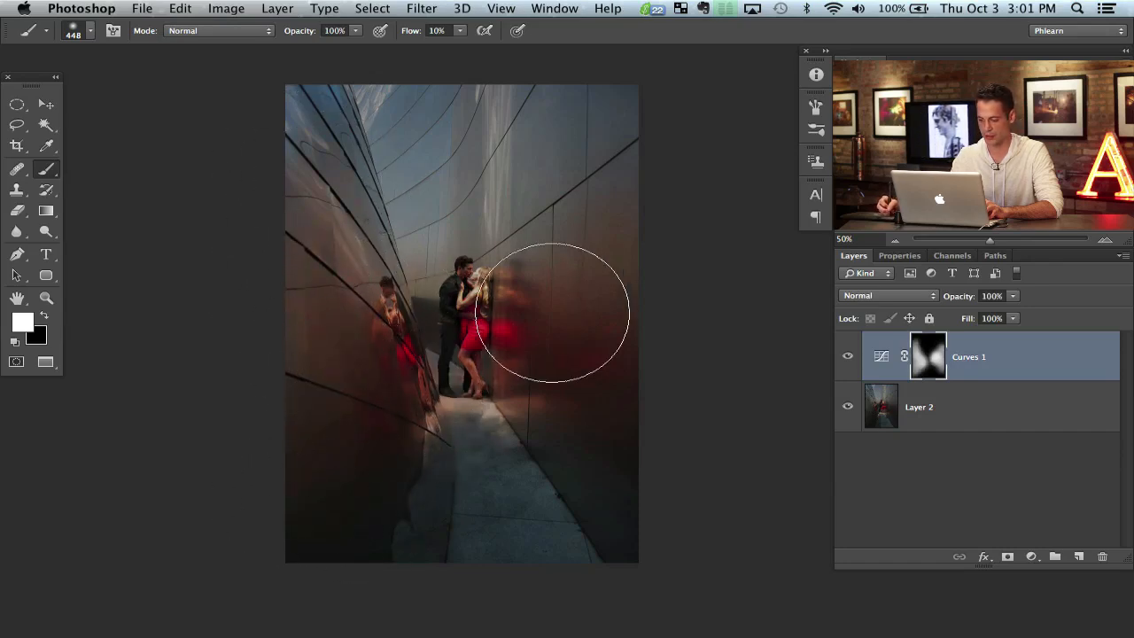
{"action": "left_click_drag", "start_coordinate": [549, 310], "coordinate": [589, 425]}
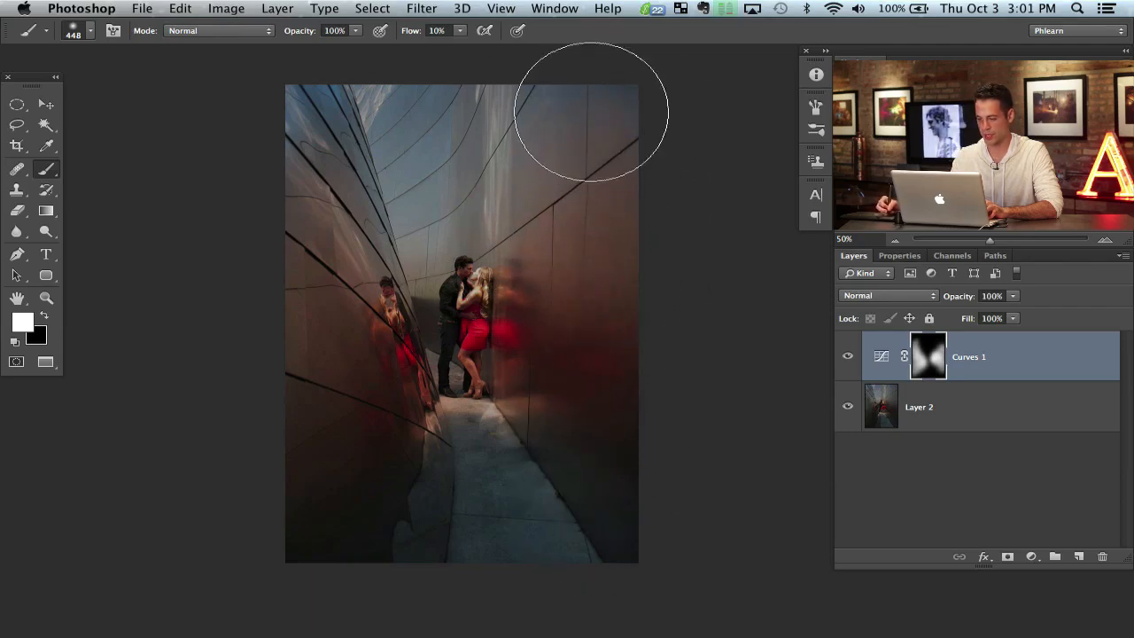
Toggle Curves 1 visibility to compare the wall tint before and after.
{"action": "left_click", "coordinate": [848, 356]}
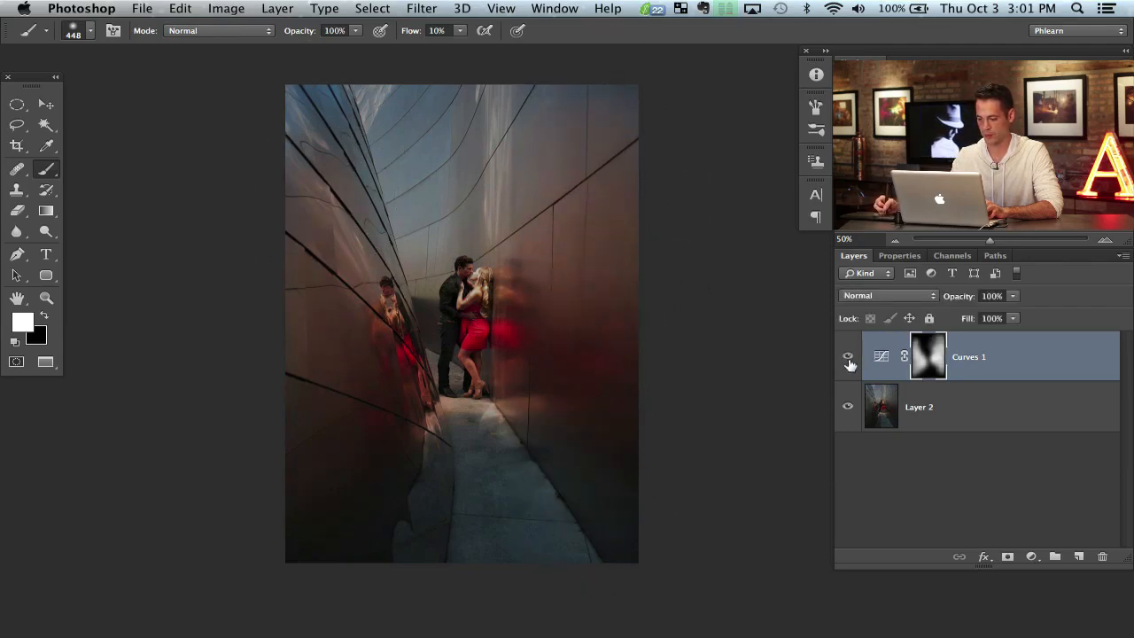
{"action": "left_click", "coordinate": [847, 357]}
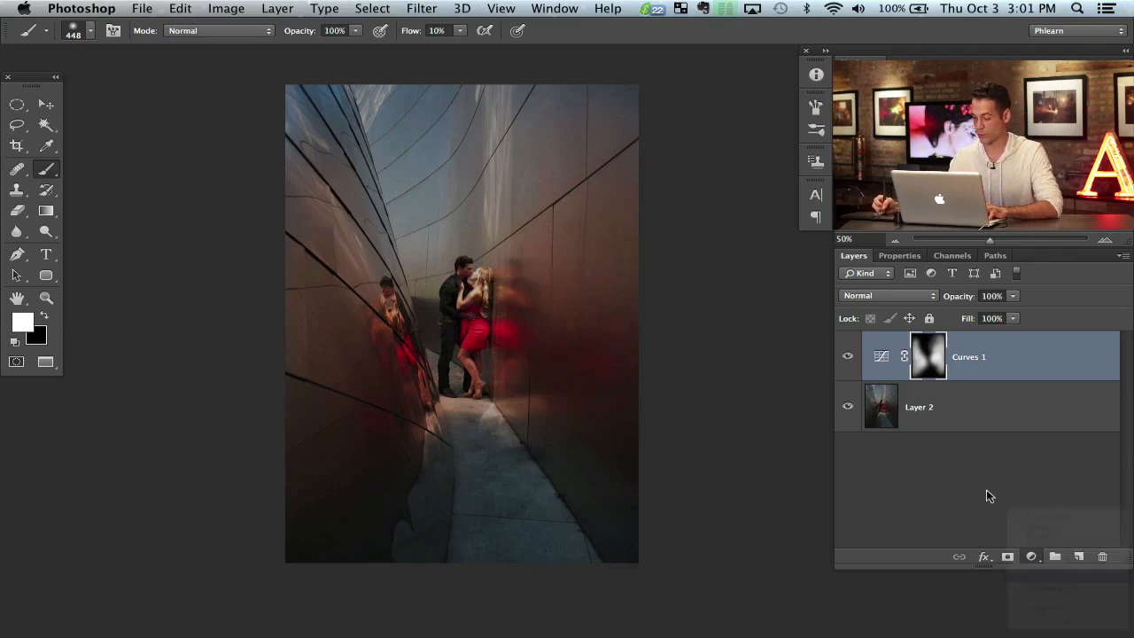
Add a second Curves layer and pick an individual colour channel to warm the photo.
{"action": "left_click", "coordinate": [900, 255]}
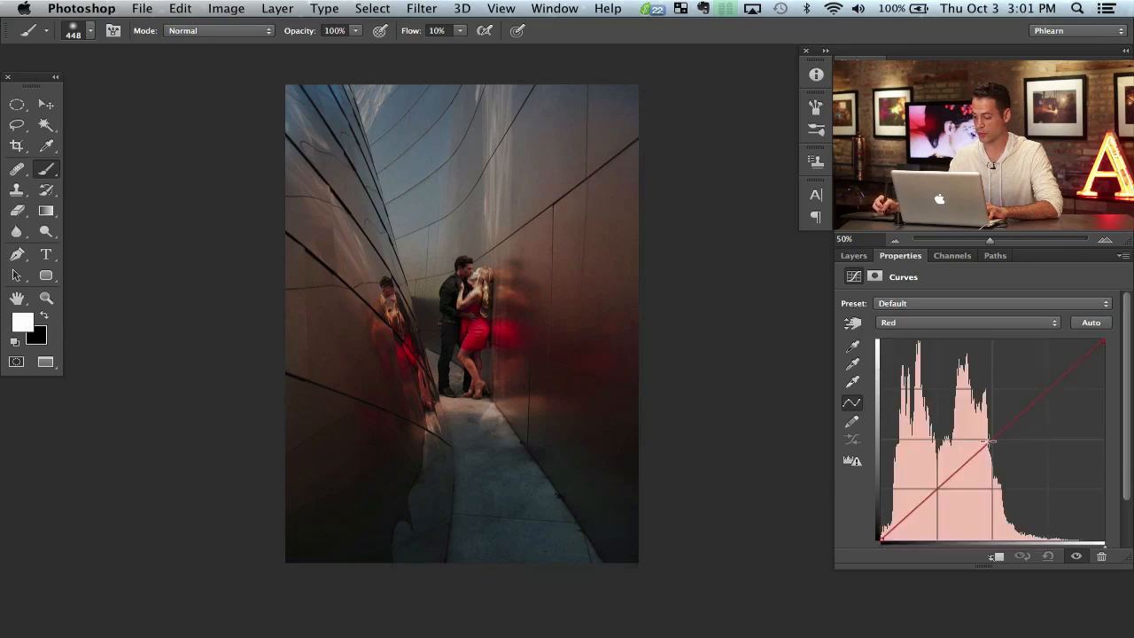
{"action": "left_click", "coordinate": [966, 323]}
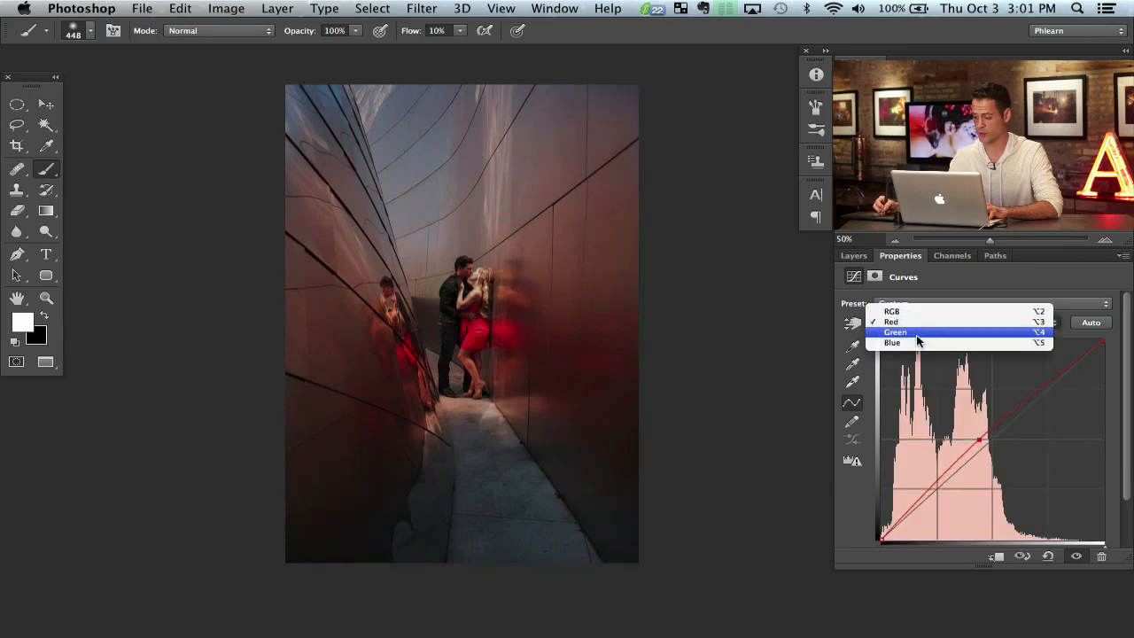
{"action": "left_click", "coordinate": [893, 344]}
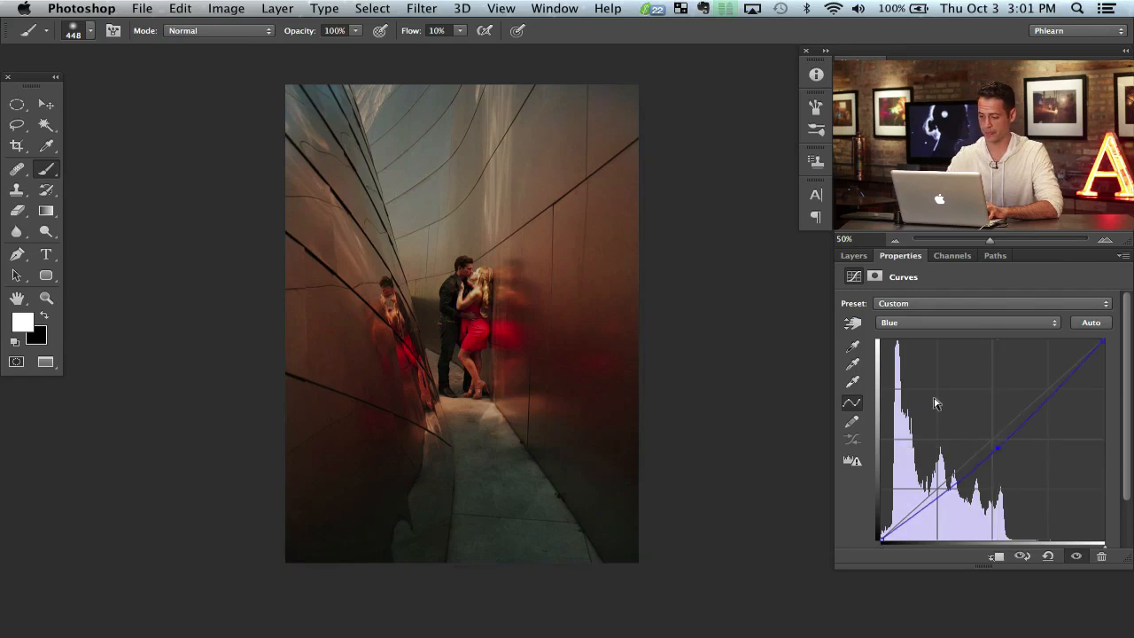
Paint the Curves 2 warm tone onto the upper walls and compare it on and off.
{"action": "left_click", "coordinate": [854, 256]}
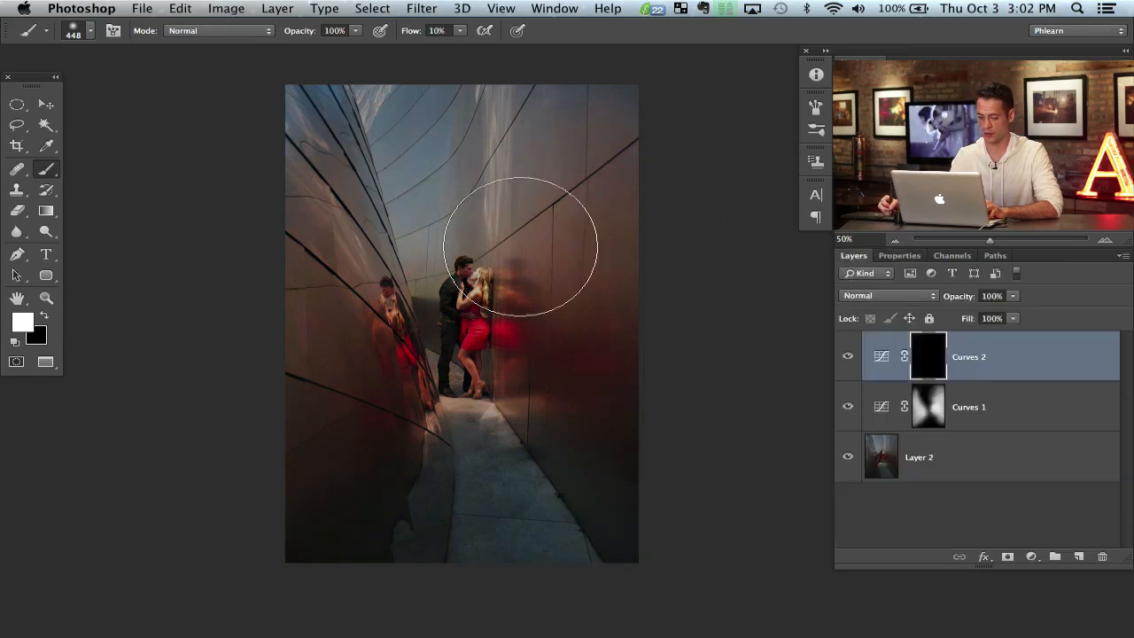
{"action": "mouse_move", "coordinate": [500, 199]}
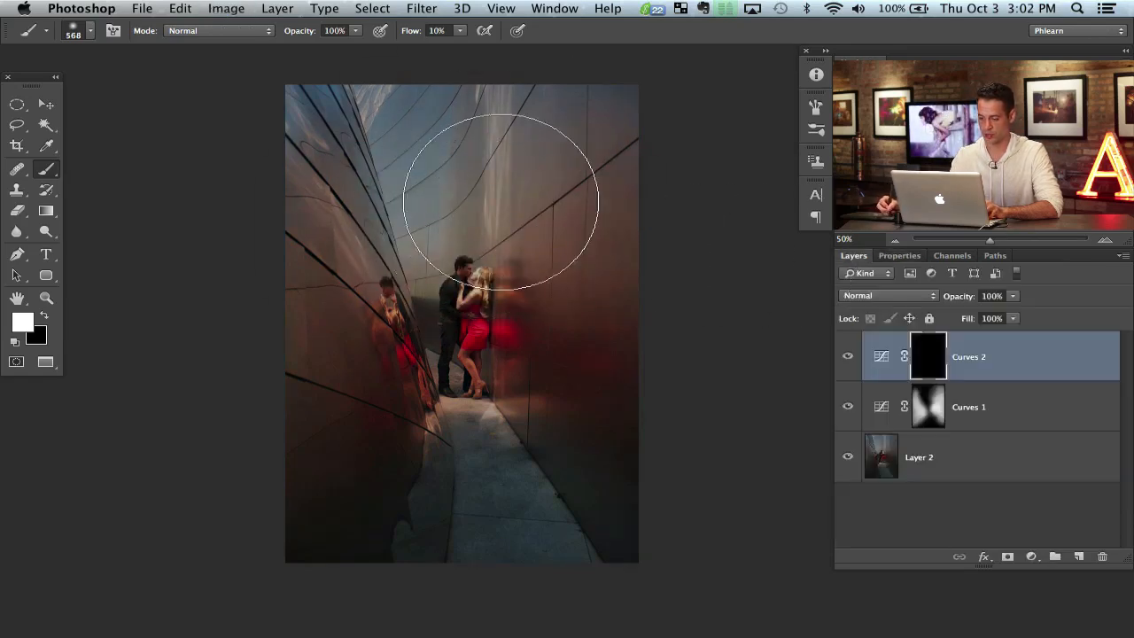
{"action": "left_click_drag", "start_coordinate": [500, 198], "coordinate": [394, 266]}
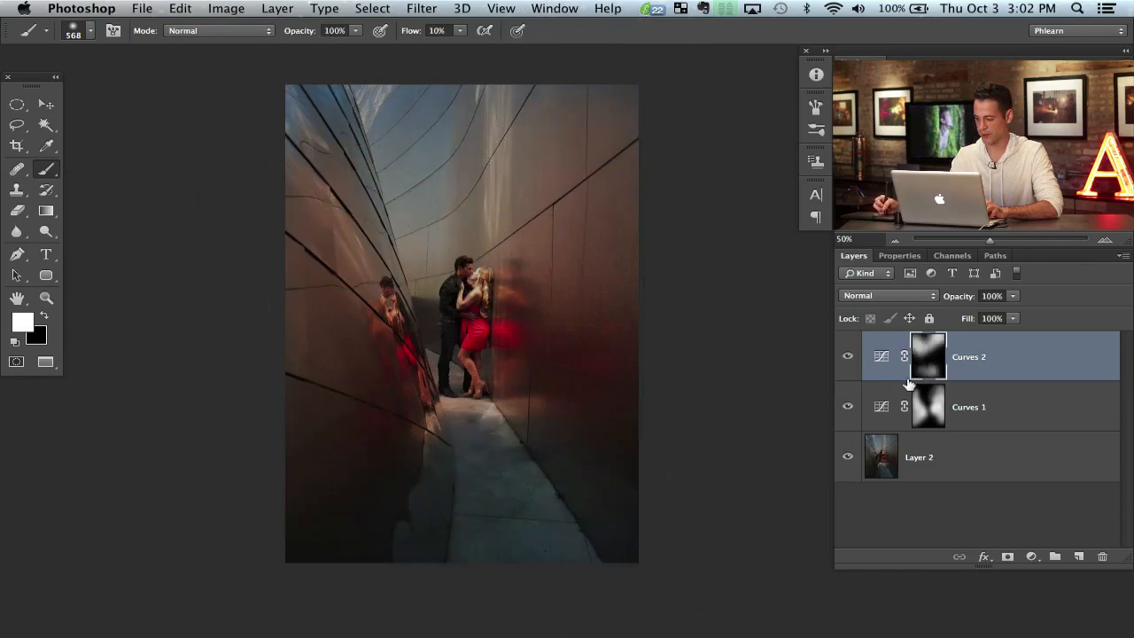
{"action": "left_click", "coordinate": [847, 357]}
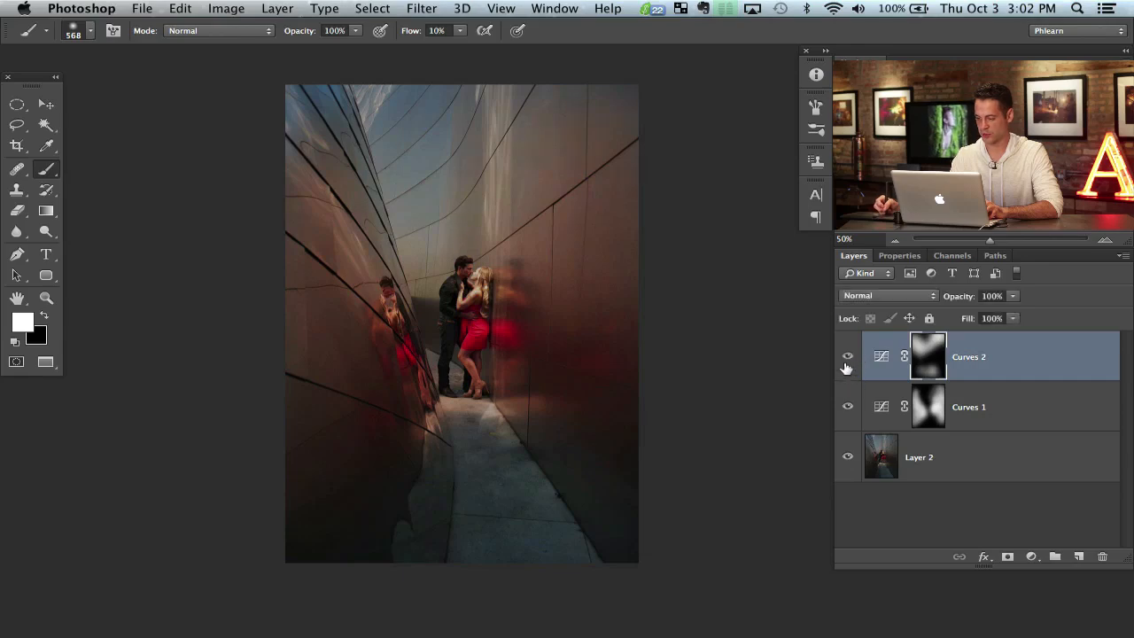
{"action": "left_click", "coordinate": [847, 356]}
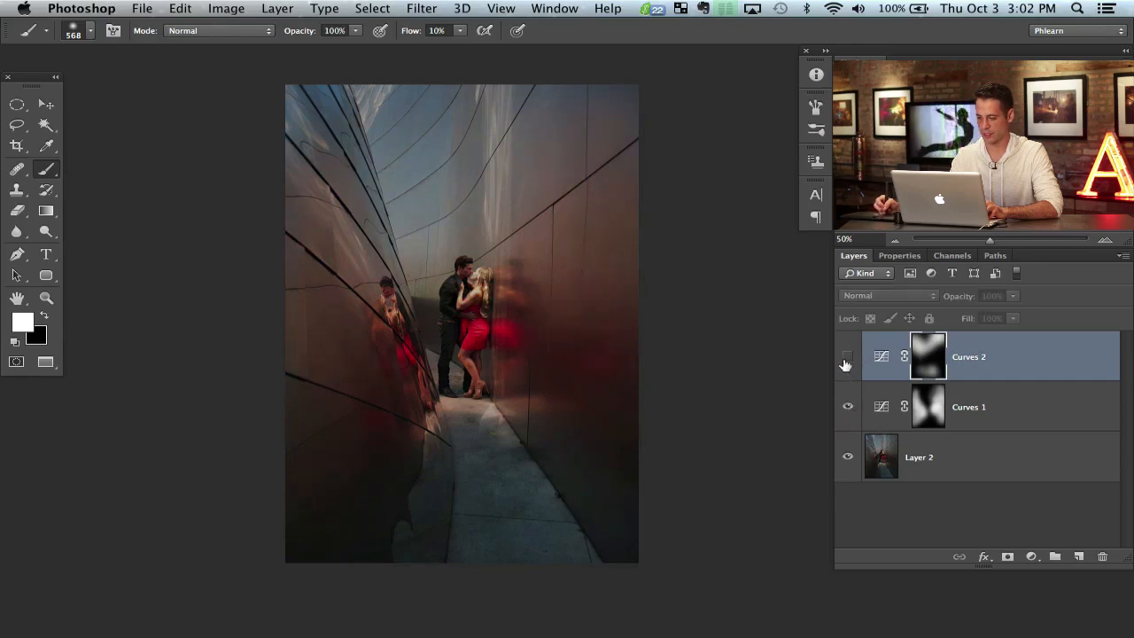
{"action": "left_click", "coordinate": [1032, 557]}
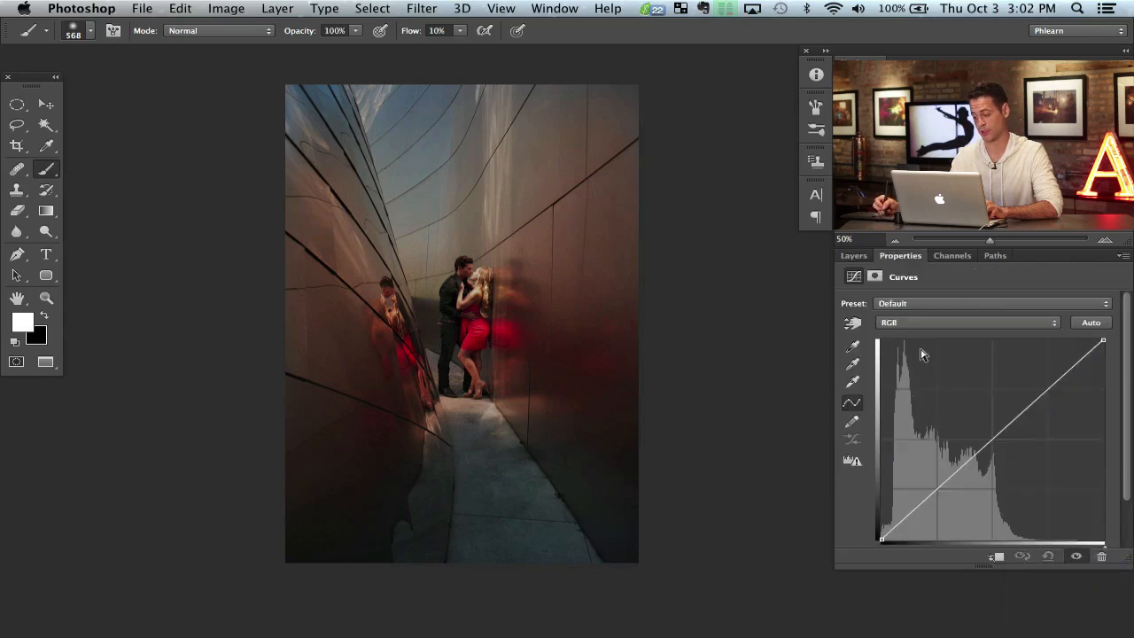
Raise the Blue channel curve on a third Curves layer to cool the photo.
{"action": "left_click", "coordinate": [966, 322]}
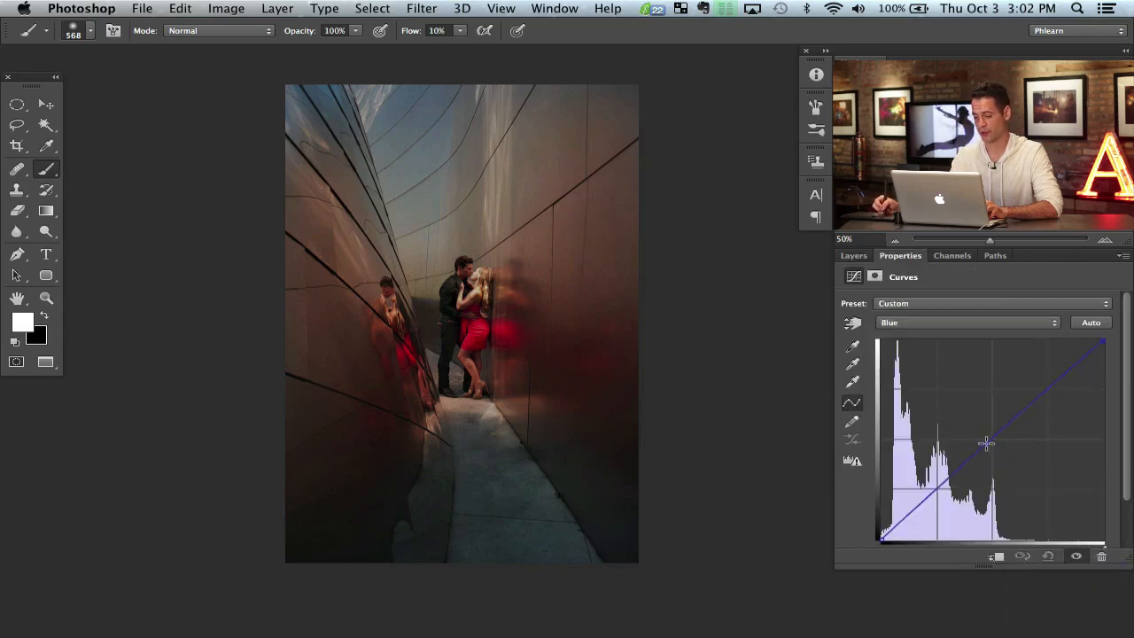
{"action": "left_click_drag", "start_coordinate": [985, 443], "coordinate": [978, 436]}
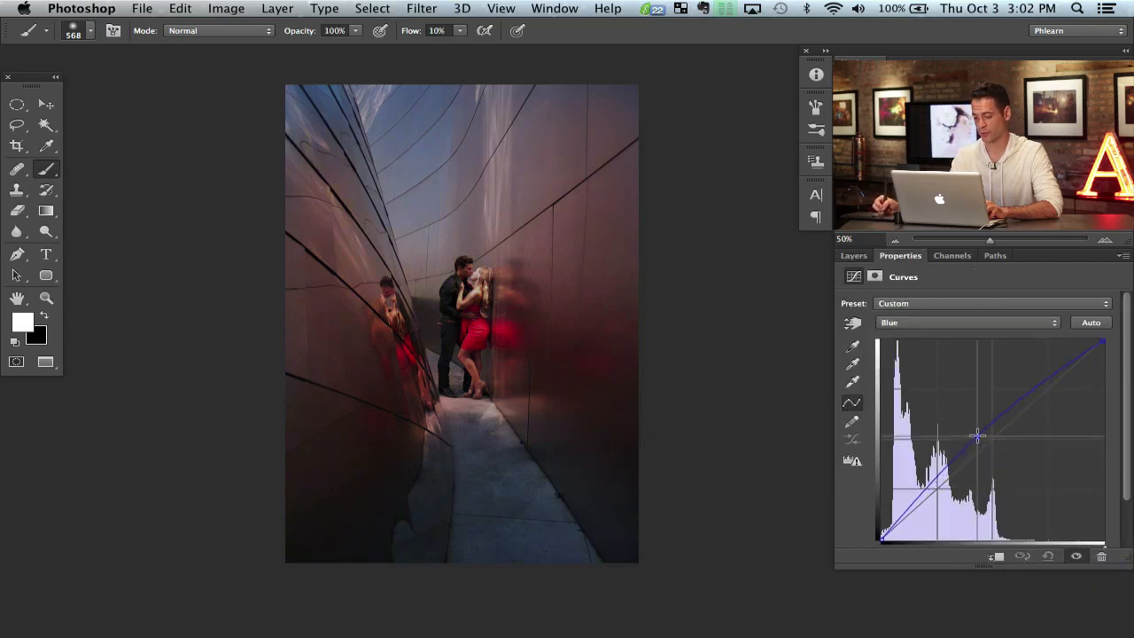
{"action": "left_click", "coordinate": [854, 256]}
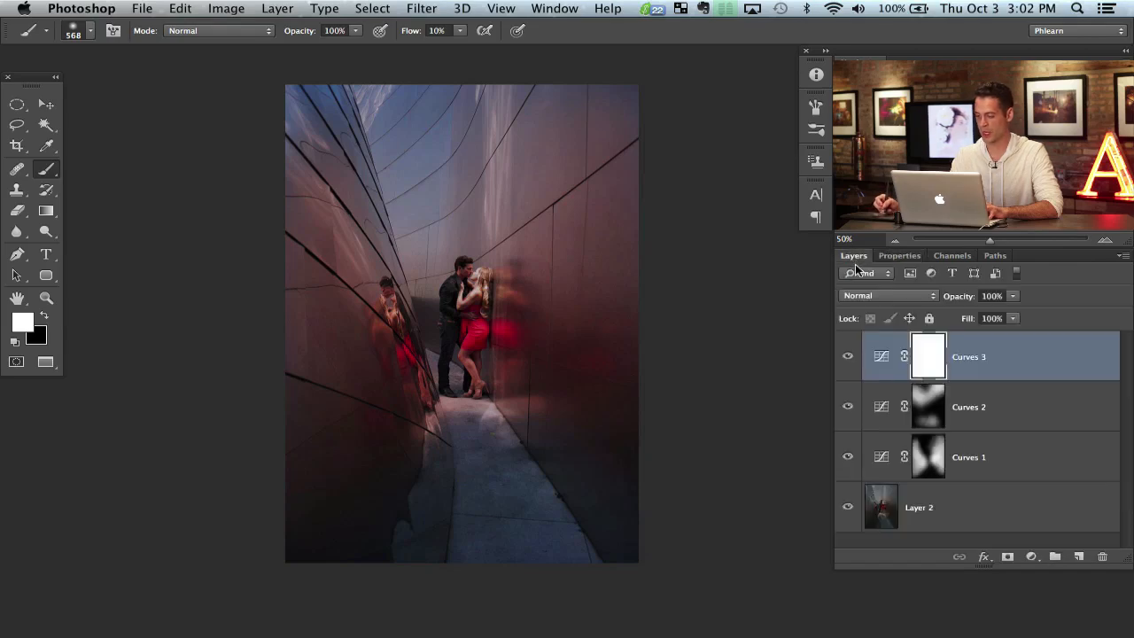
Paint the Curves 3 cool tint around the couple and walls, then compare the curves layers.
{"action": "left_click", "coordinate": [368, 142]}
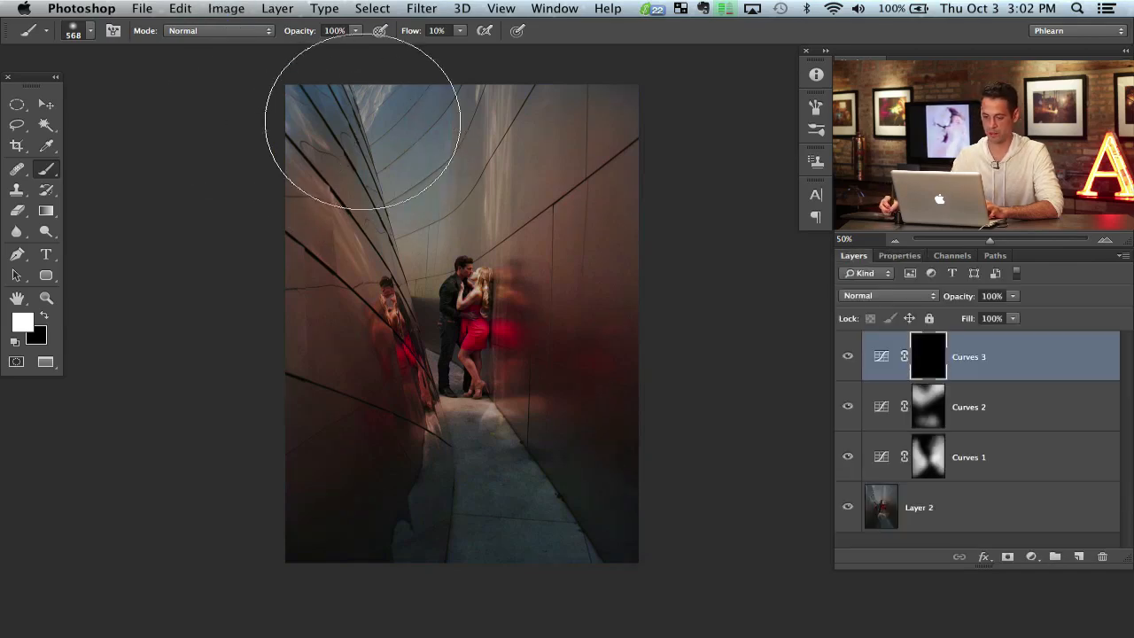
{"action": "mouse_move", "coordinate": [457, 133]}
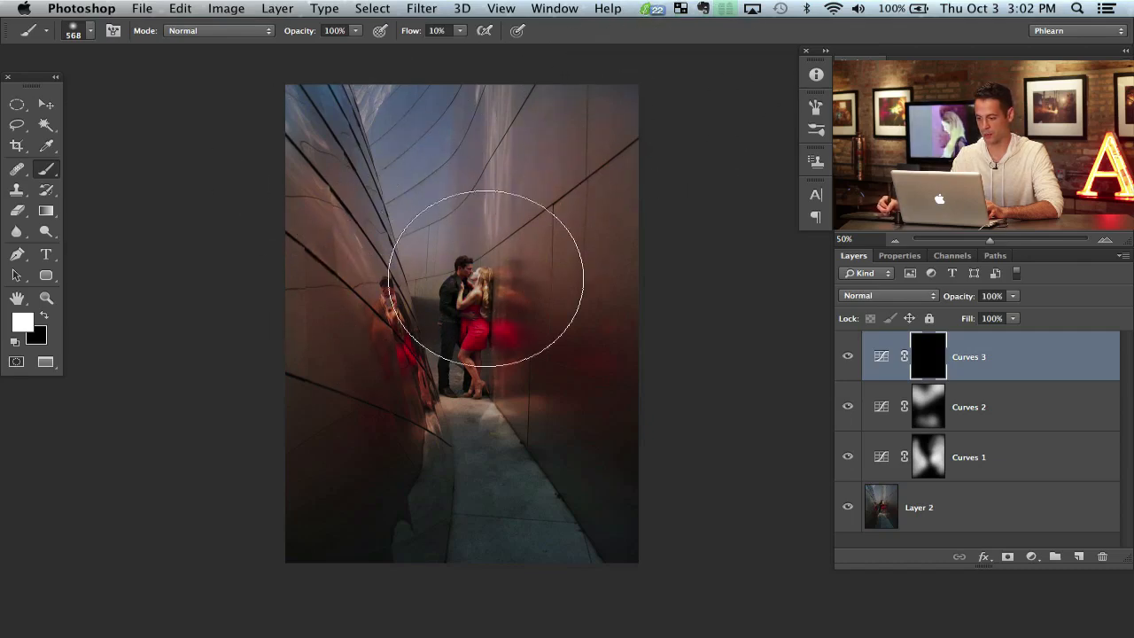
{"action": "mouse_move", "coordinate": [610, 177]}
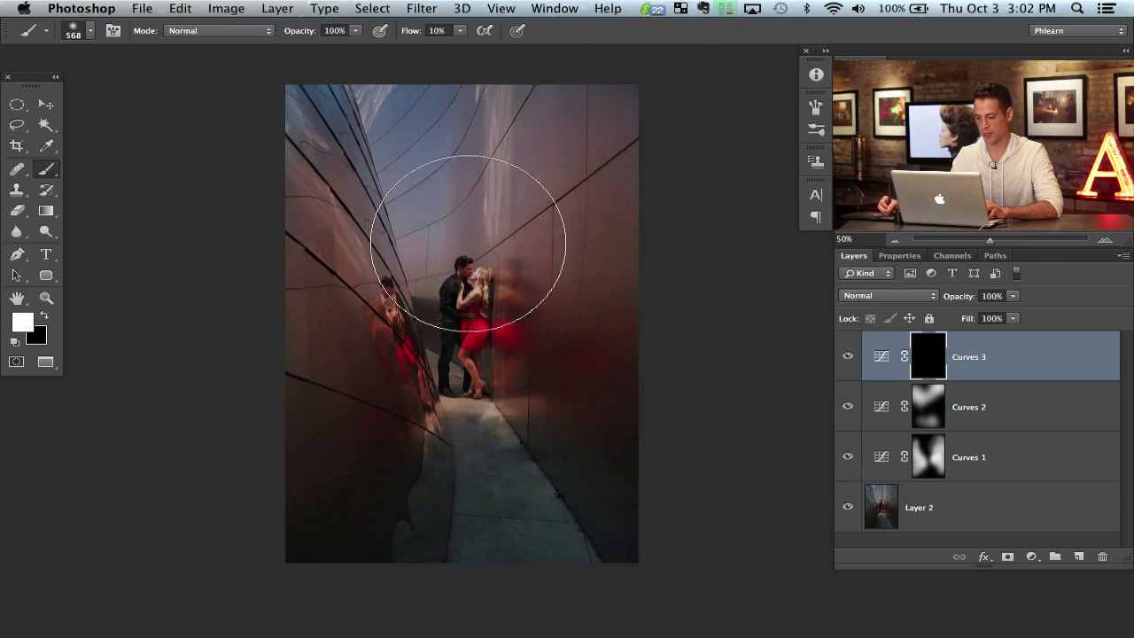
{"action": "left_click_drag", "start_coordinate": [464, 239], "coordinate": [612, 540]}
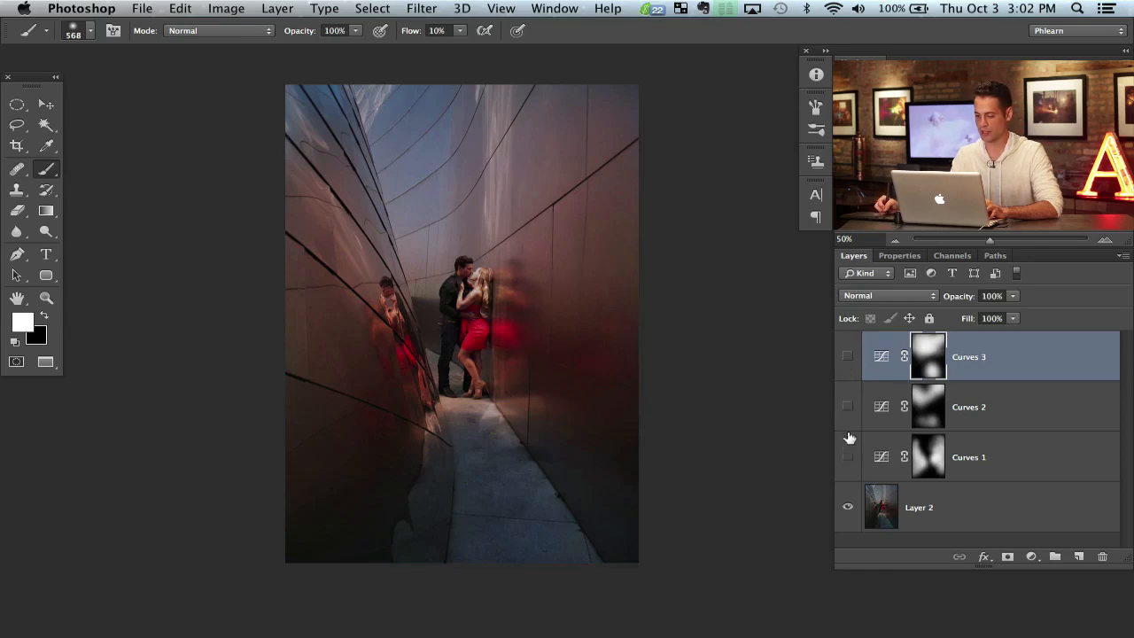
{"action": "left_click", "coordinate": [848, 457]}
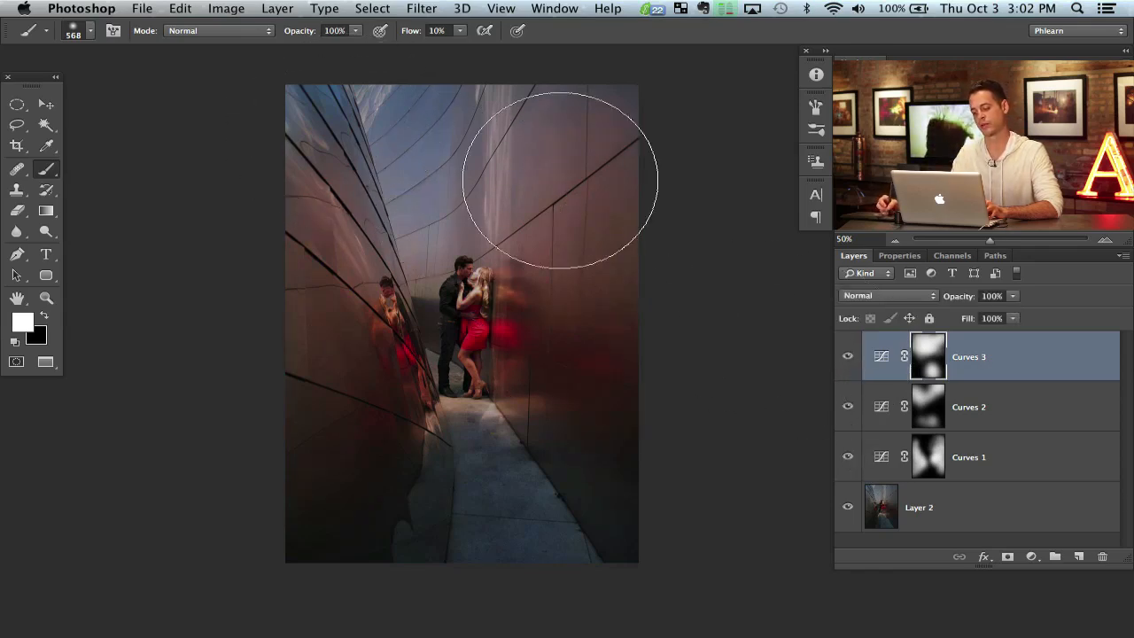
{"action": "mouse_move", "coordinate": [607, 310]}
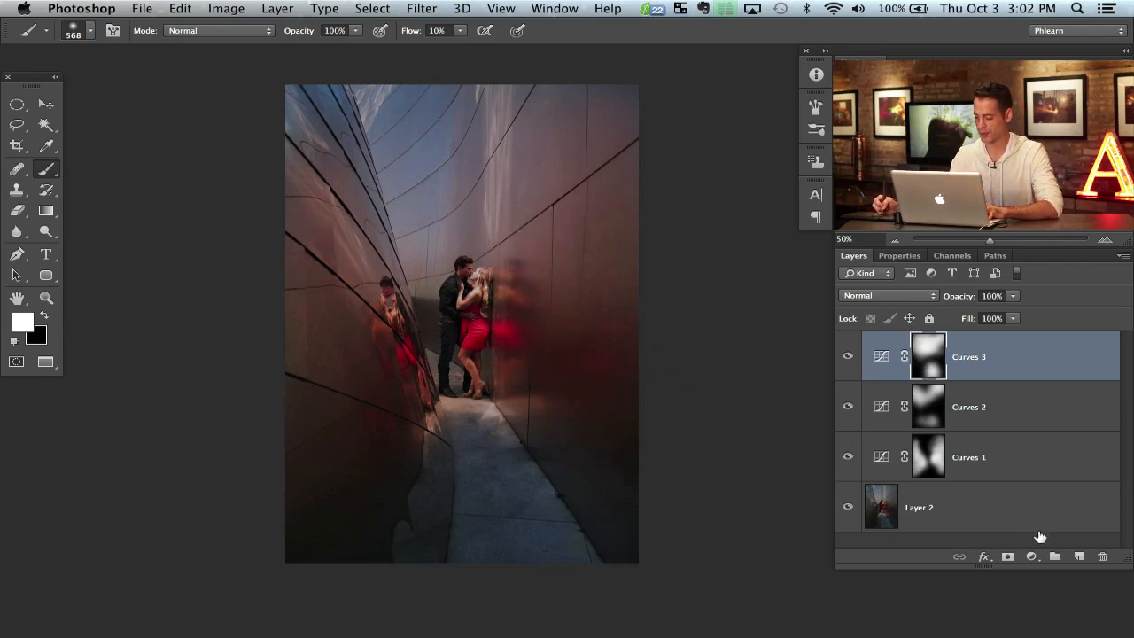
Add a fourth Curves layer and trace a Pen path around the central alley for a selection.
{"action": "left_click", "coordinate": [1032, 556]}
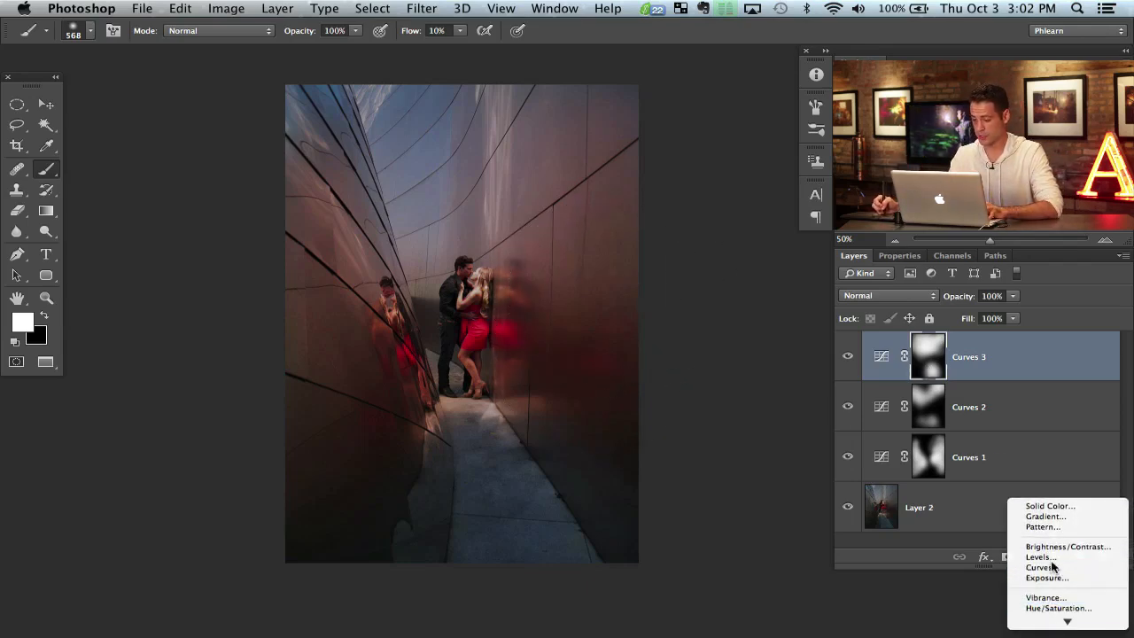
{"action": "left_click", "coordinate": [1039, 567]}
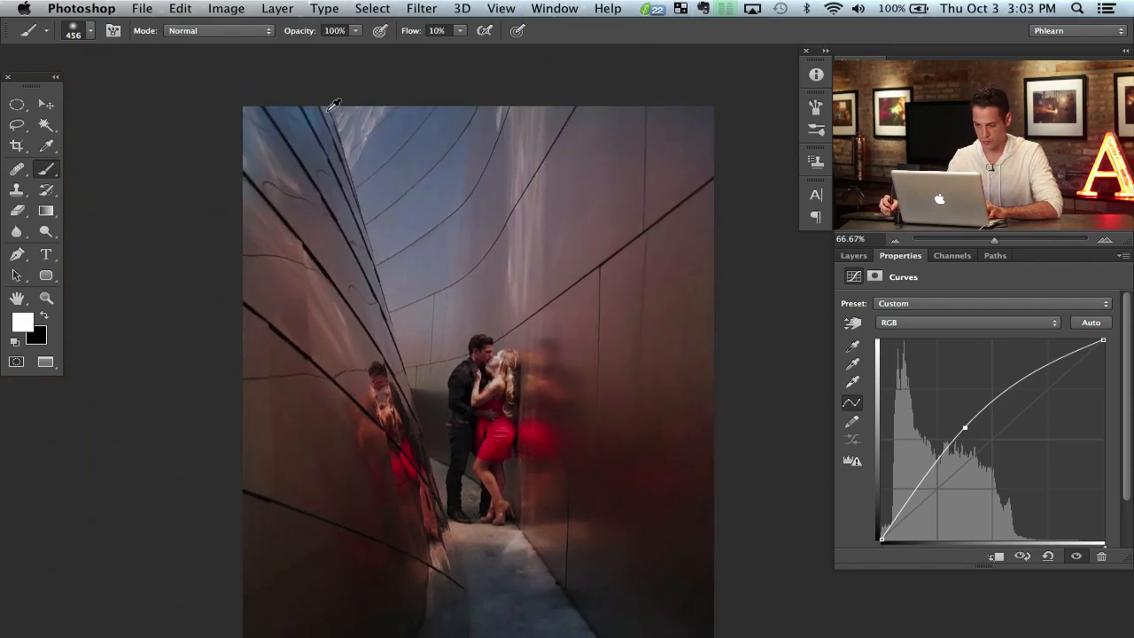
{"action": "mouse_move", "coordinate": [434, 522]}
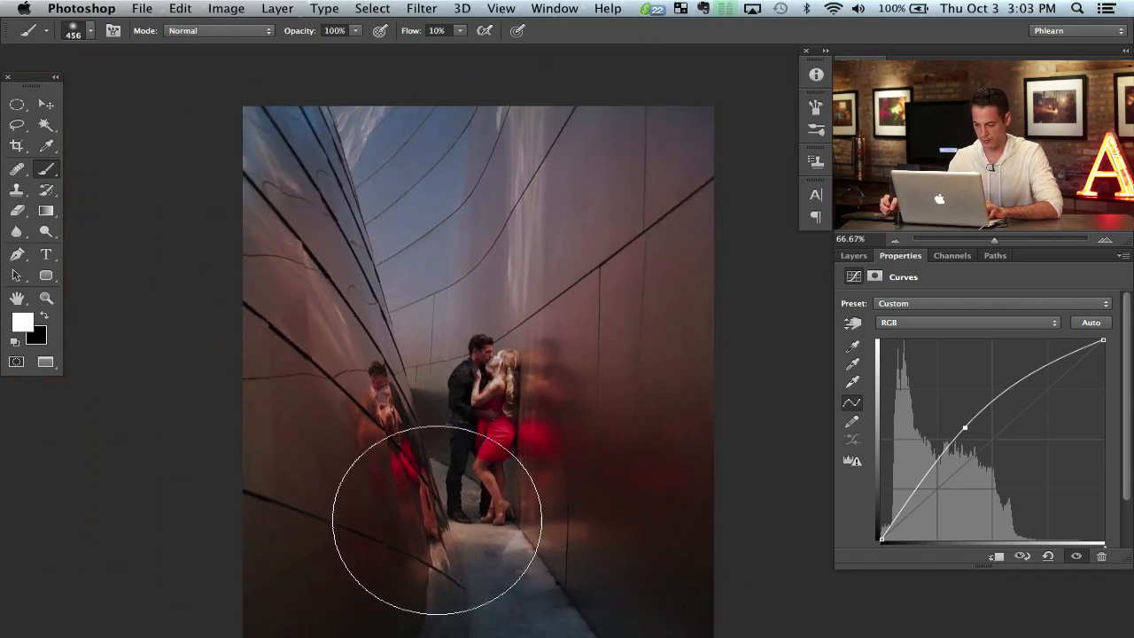
{"action": "left_click", "coordinate": [16, 256]}
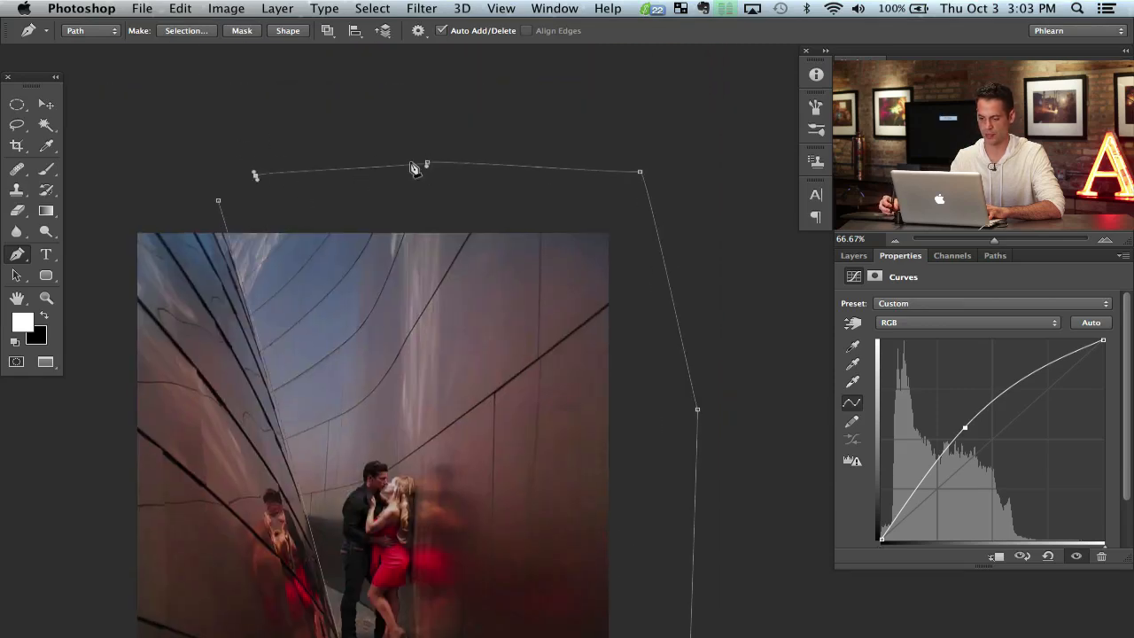
{"action": "right_click", "coordinate": [412, 168]}
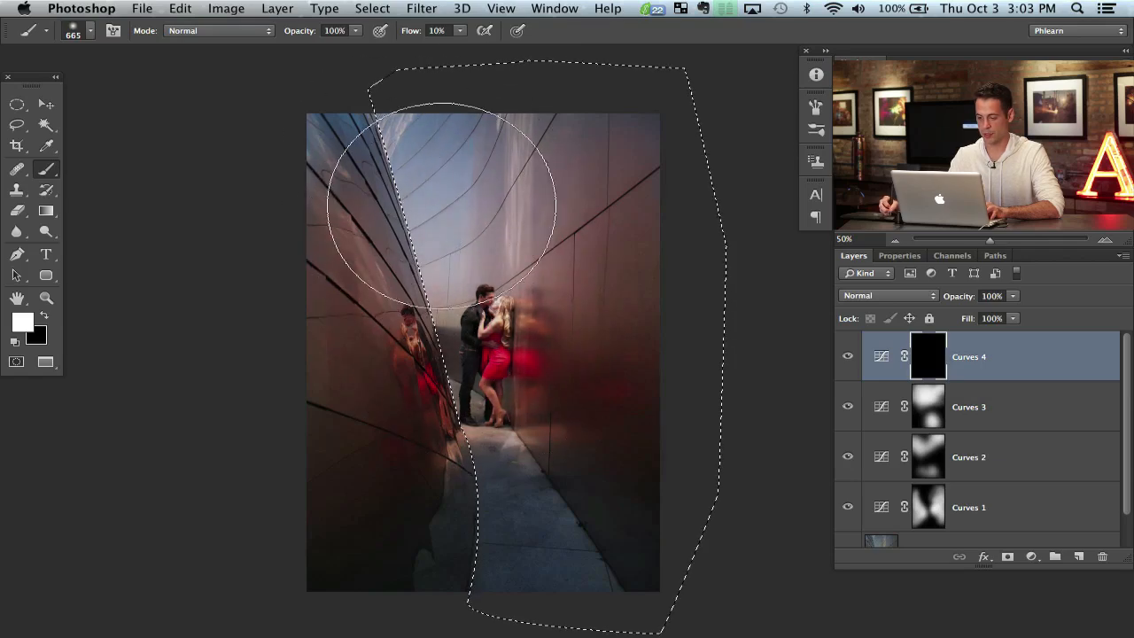
Paint white inside the selection on the Curves 4 mask to reveal its brightening.
{"action": "left_click_drag", "start_coordinate": [447, 204], "coordinate": [482, 251]}
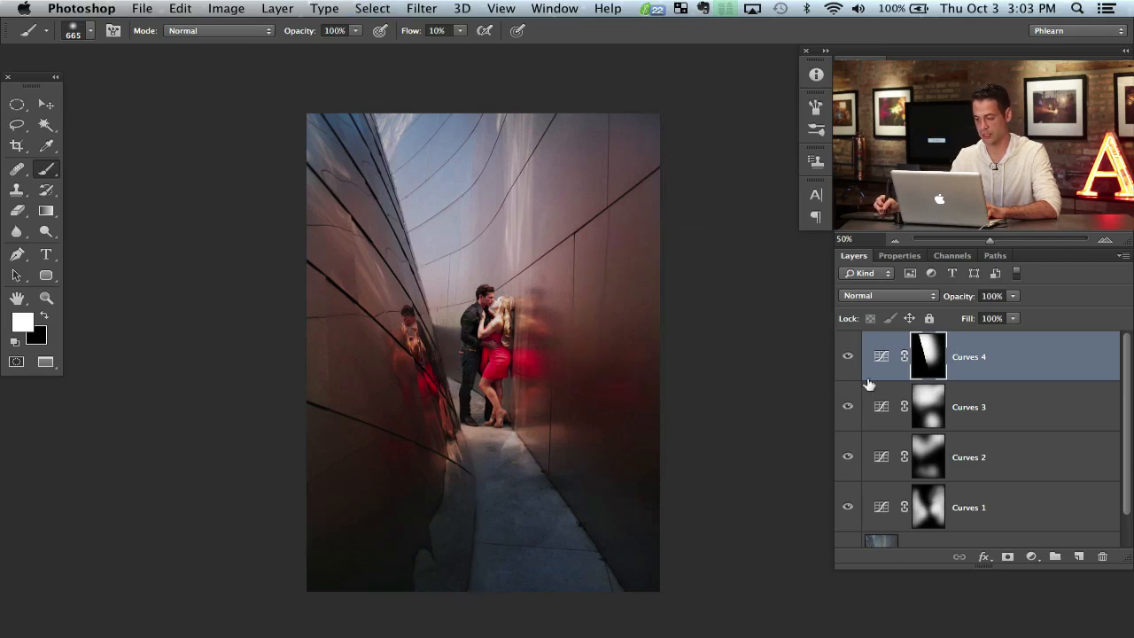
{"action": "left_click", "coordinate": [847, 355]}
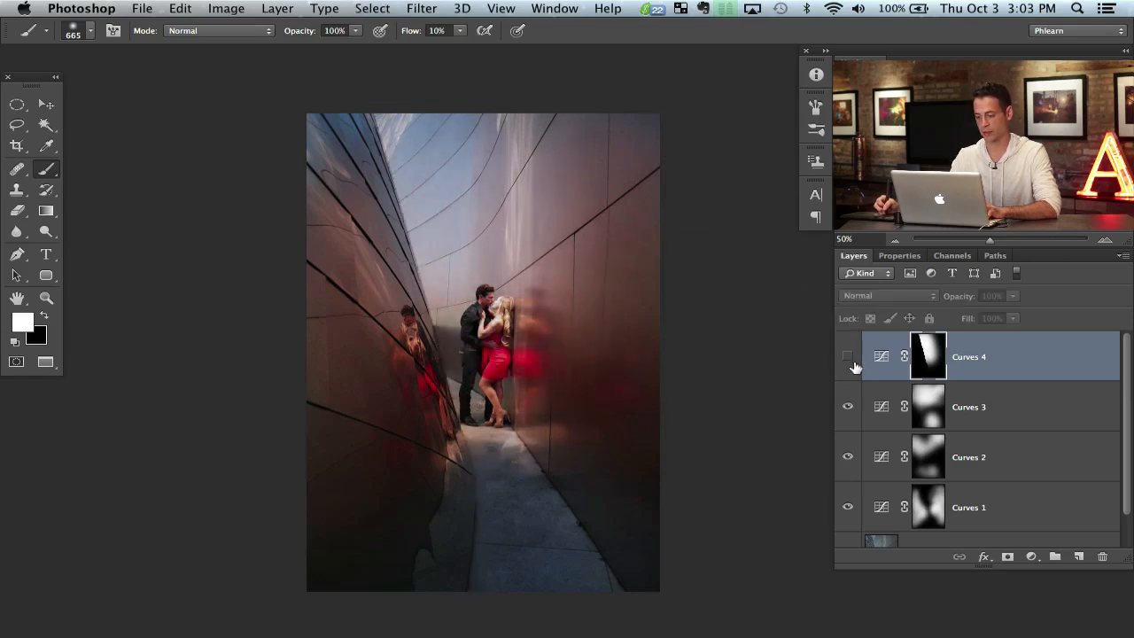
{"action": "left_click", "coordinate": [847, 356]}
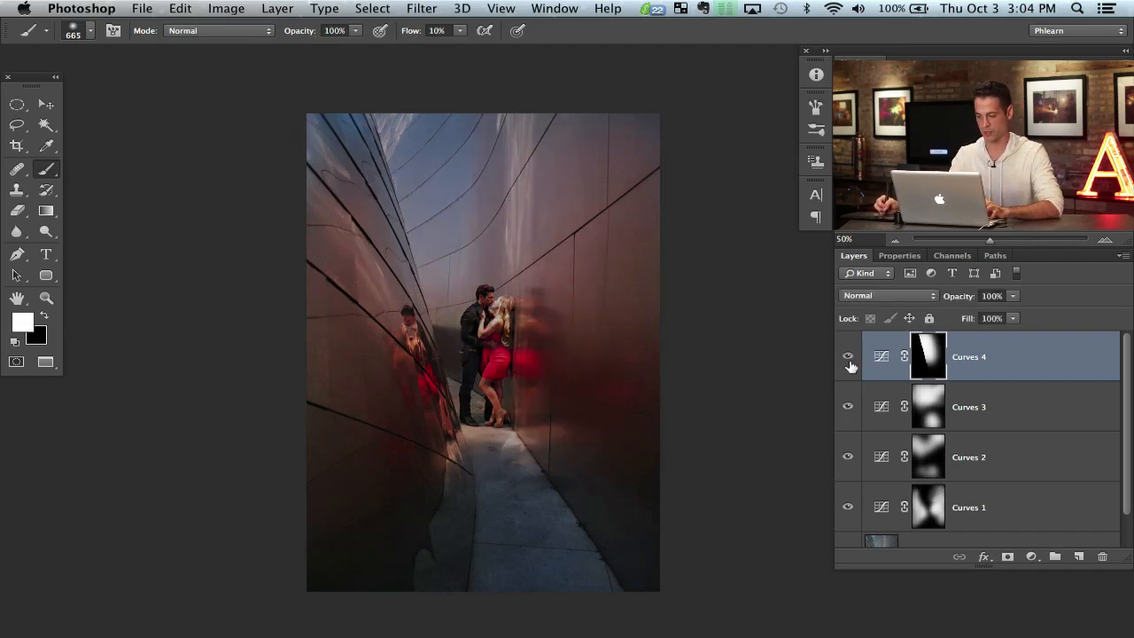
Toggle Curves 4 visibility repeatedly to compare the brightening before and after.
{"action": "left_click", "coordinate": [848, 354]}
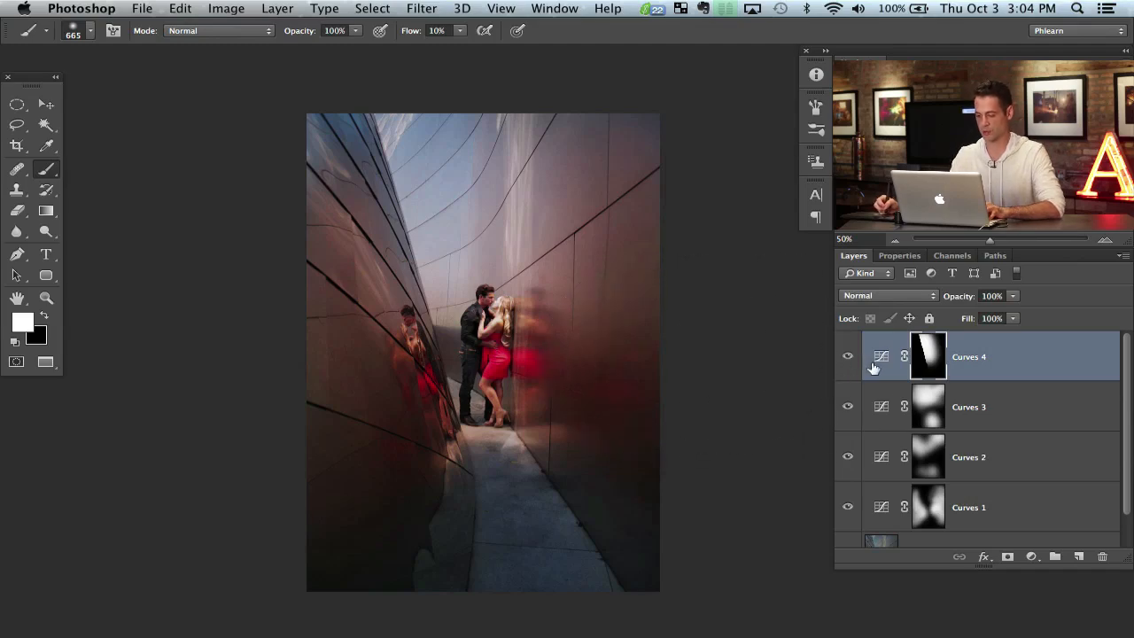
{"action": "left_click", "coordinate": [847, 356]}
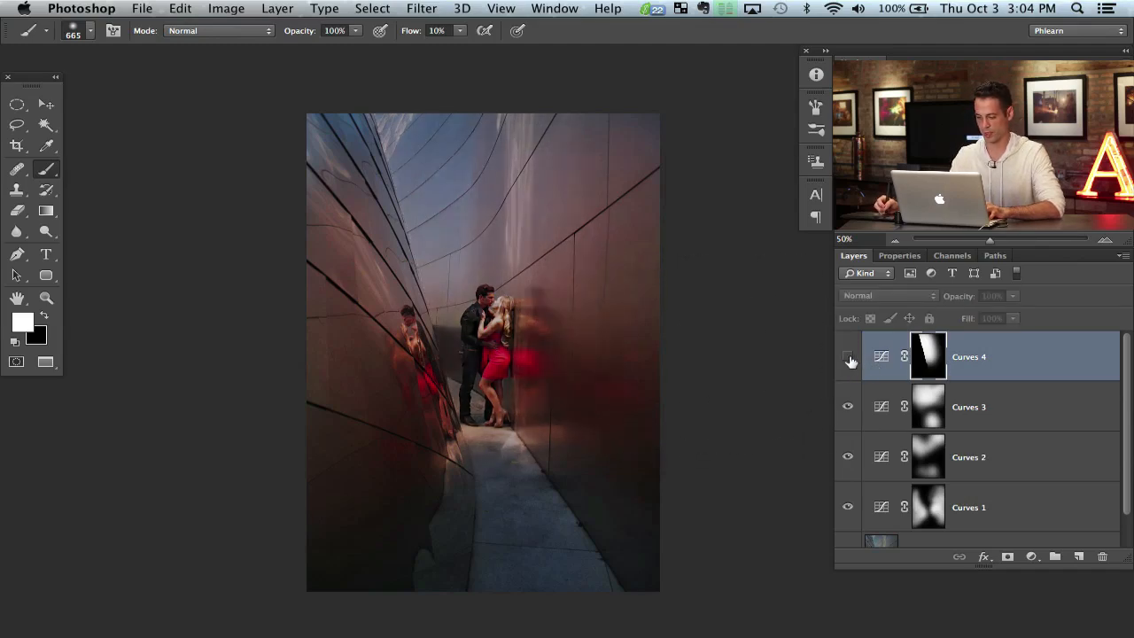
{"action": "left_click", "coordinate": [1032, 556]}
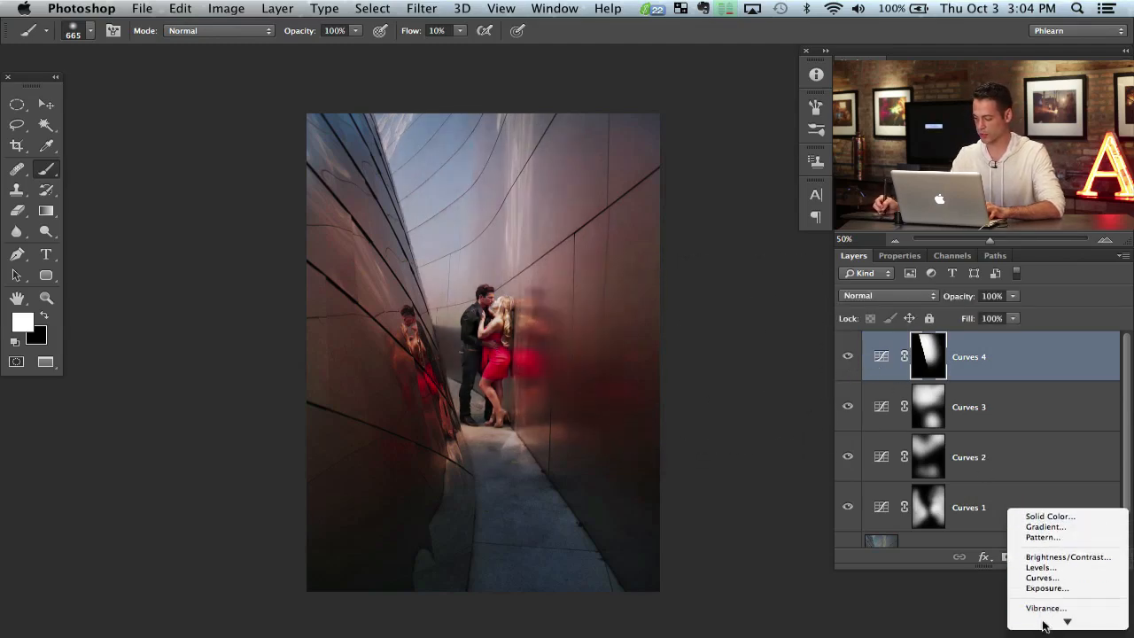
Add a fifth Curves layer with its RGB curve raised to brighten the image.
{"action": "left_click", "coordinate": [1043, 578]}
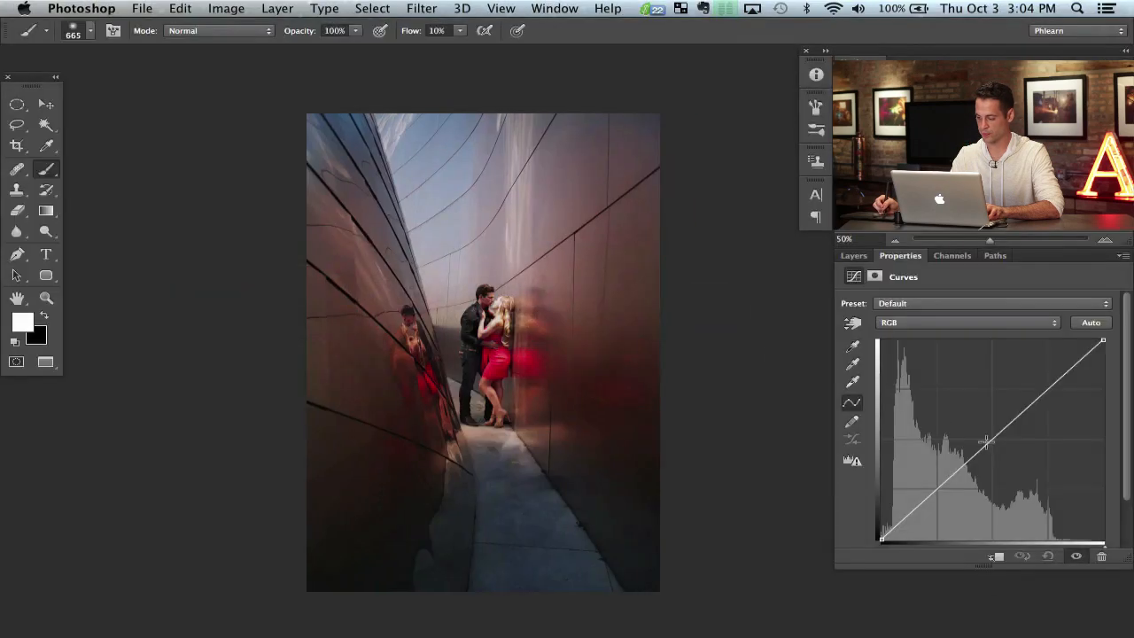
{"action": "left_click_drag", "start_coordinate": [985, 445], "coordinate": [1003, 454]}
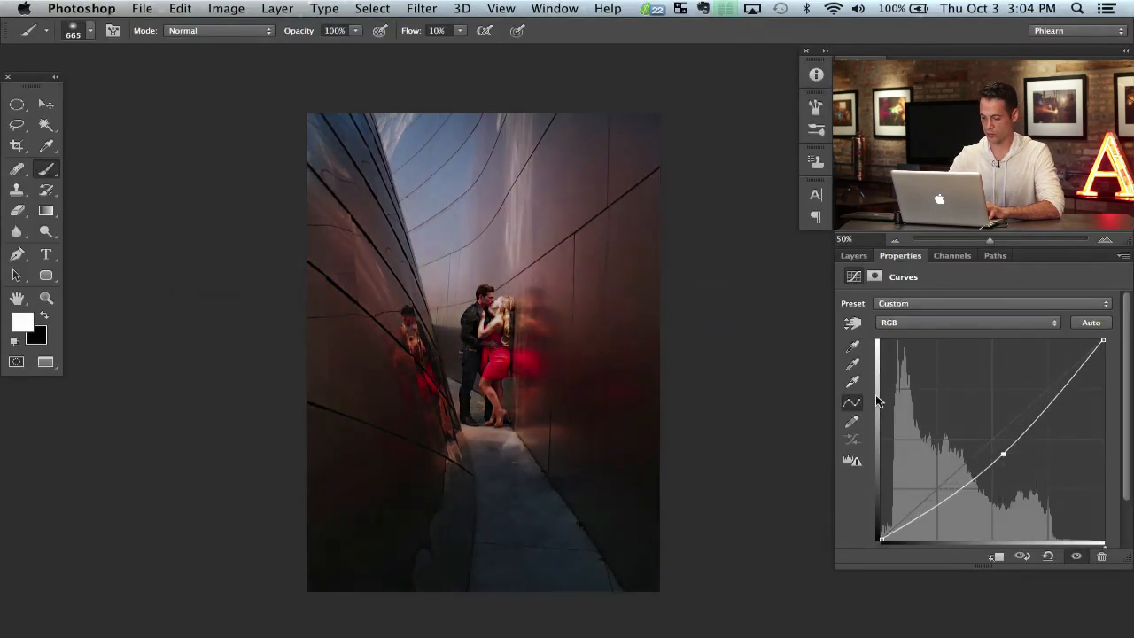
{"action": "left_click", "coordinate": [855, 255]}
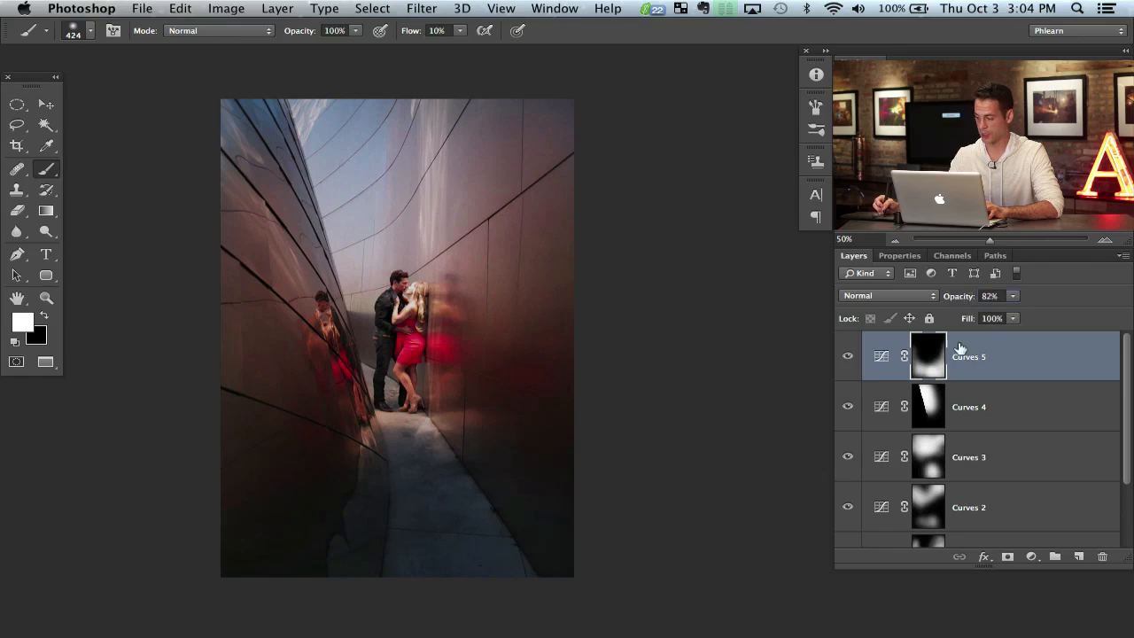
Add a Levels layer with Blue output levels 22 and 219 to lift blue shadows.
{"action": "left_click", "coordinate": [901, 255]}
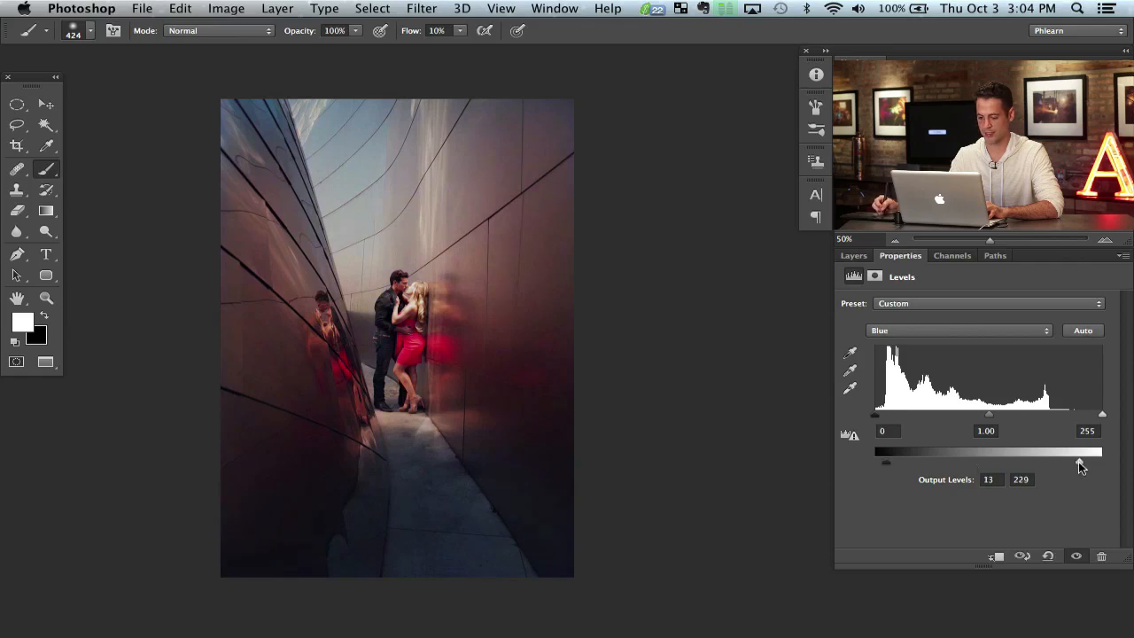
{"action": "left_click_drag", "start_coordinate": [1080, 461], "coordinate": [1071, 461]}
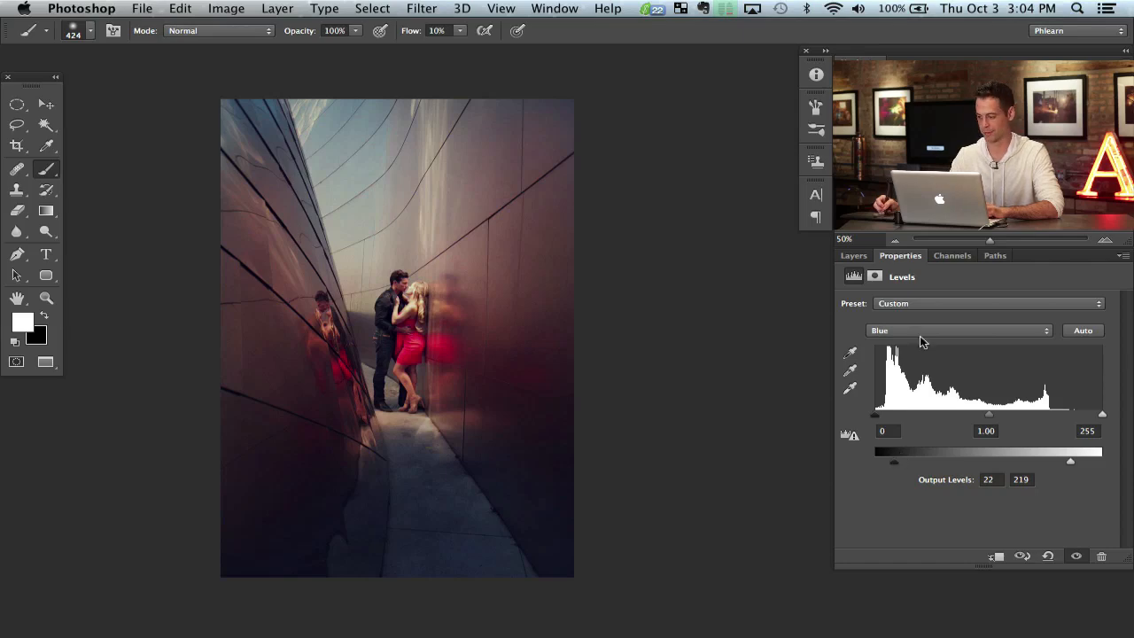
{"action": "left_click", "coordinate": [853, 255]}
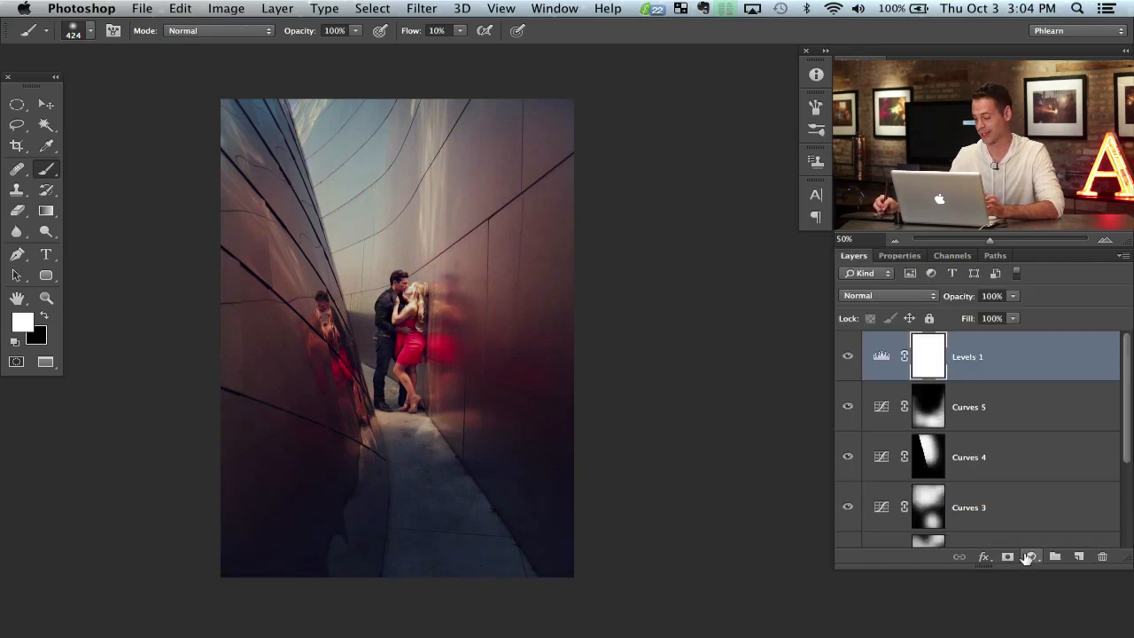
Add a Hue/Saturation layer with Saturation set to -5.
{"action": "left_click", "coordinate": [1029, 557]}
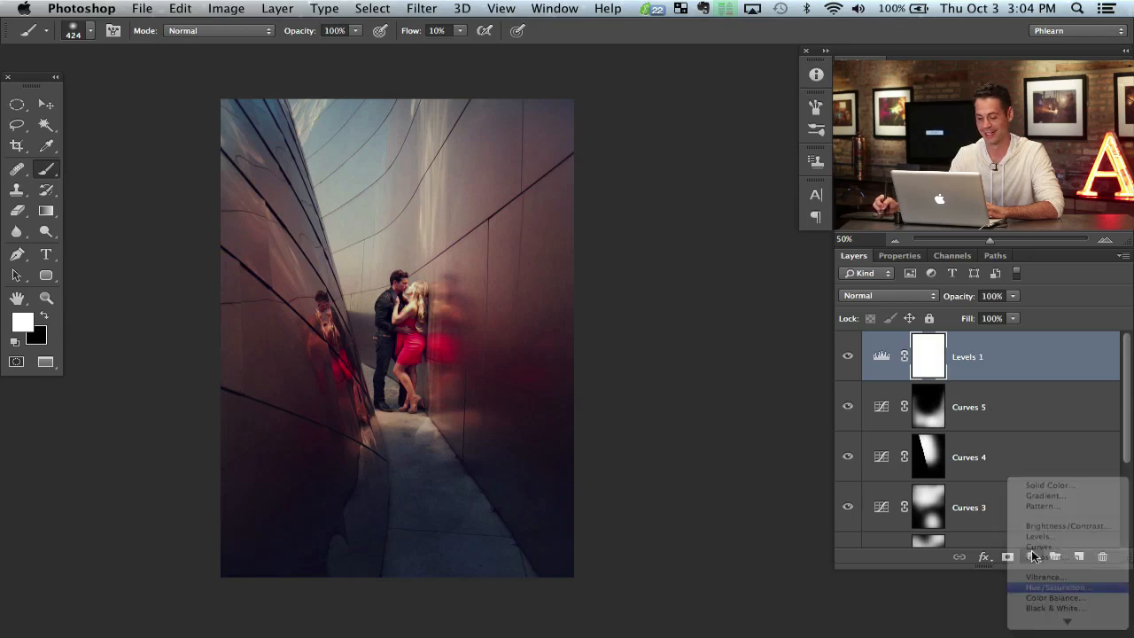
{"action": "left_click", "coordinate": [1056, 586]}
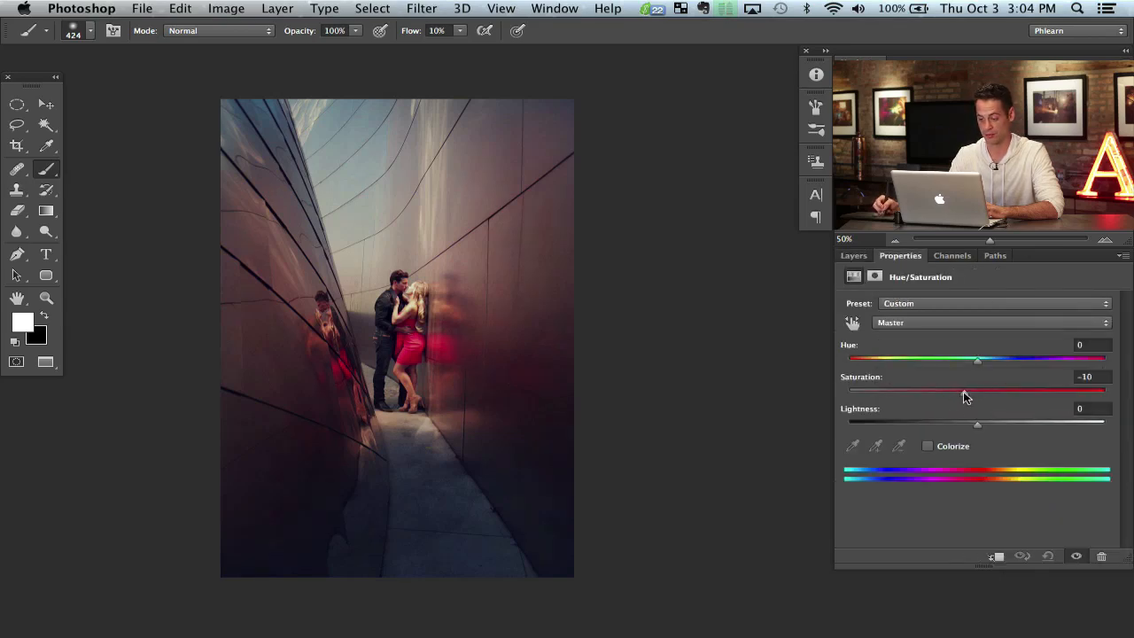
{"action": "left_click_drag", "start_coordinate": [964, 390], "coordinate": [975, 390]}
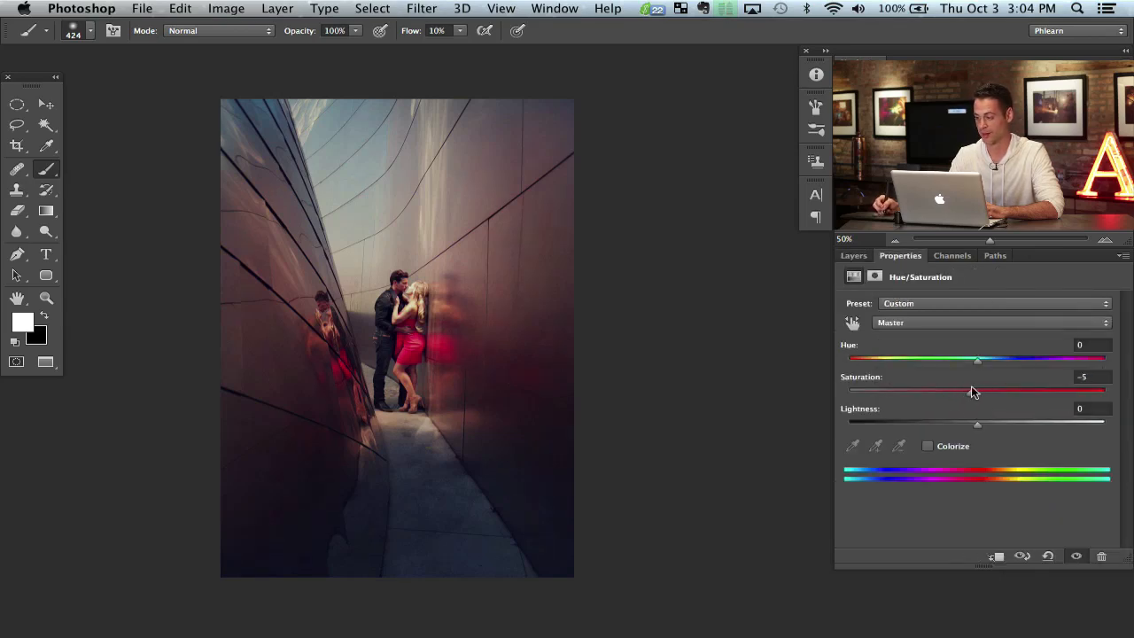
{"action": "left_click", "coordinate": [854, 255]}
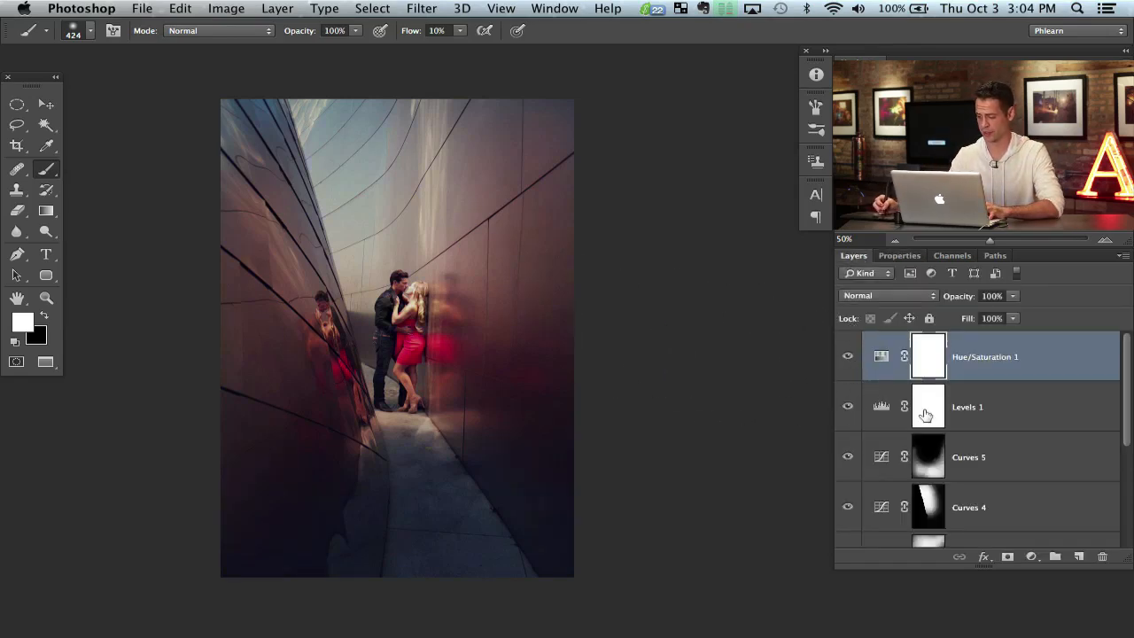
{"action": "scroll", "scroll_direction": "down", "scroll_amount": 3}
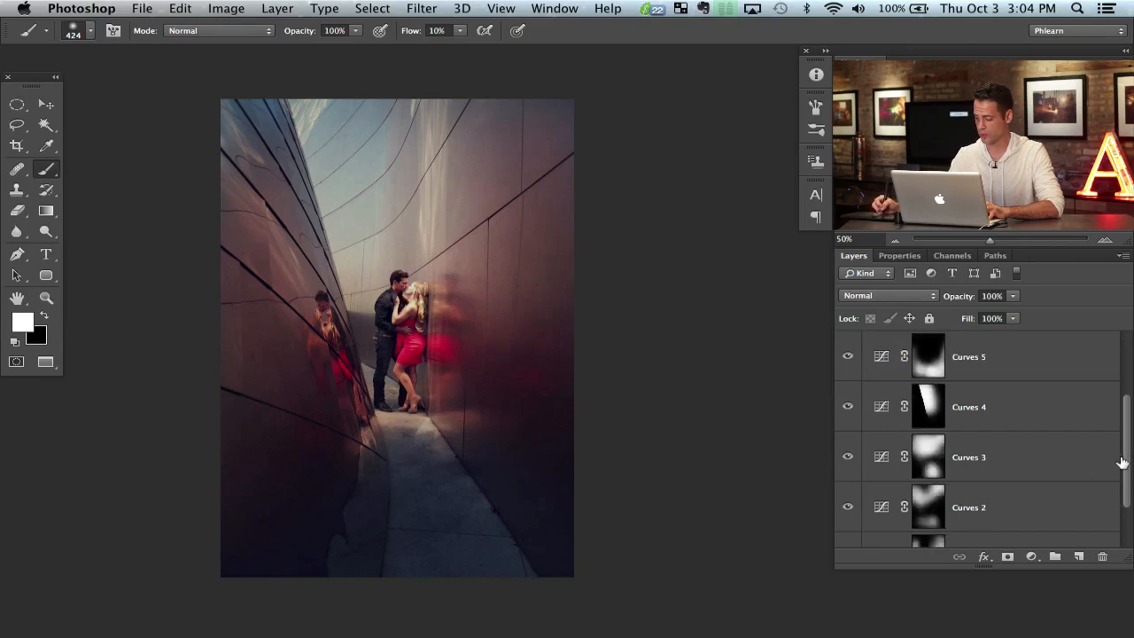
{"action": "scroll", "scroll_direction": "down", "scroll_amount": 3}
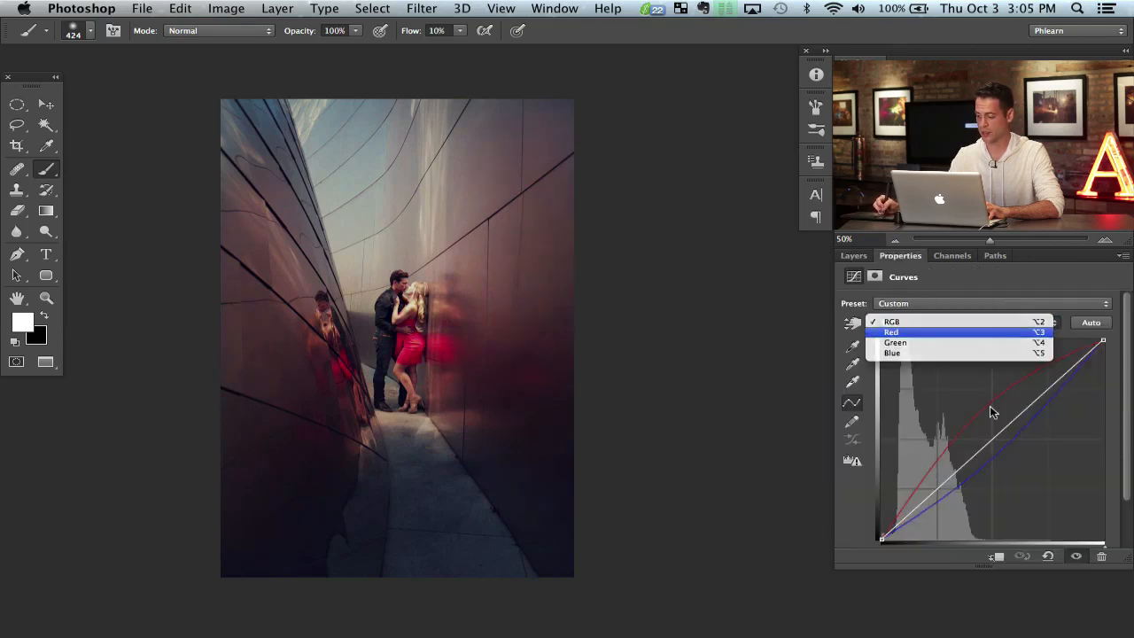
{"action": "left_click", "coordinate": [892, 332]}
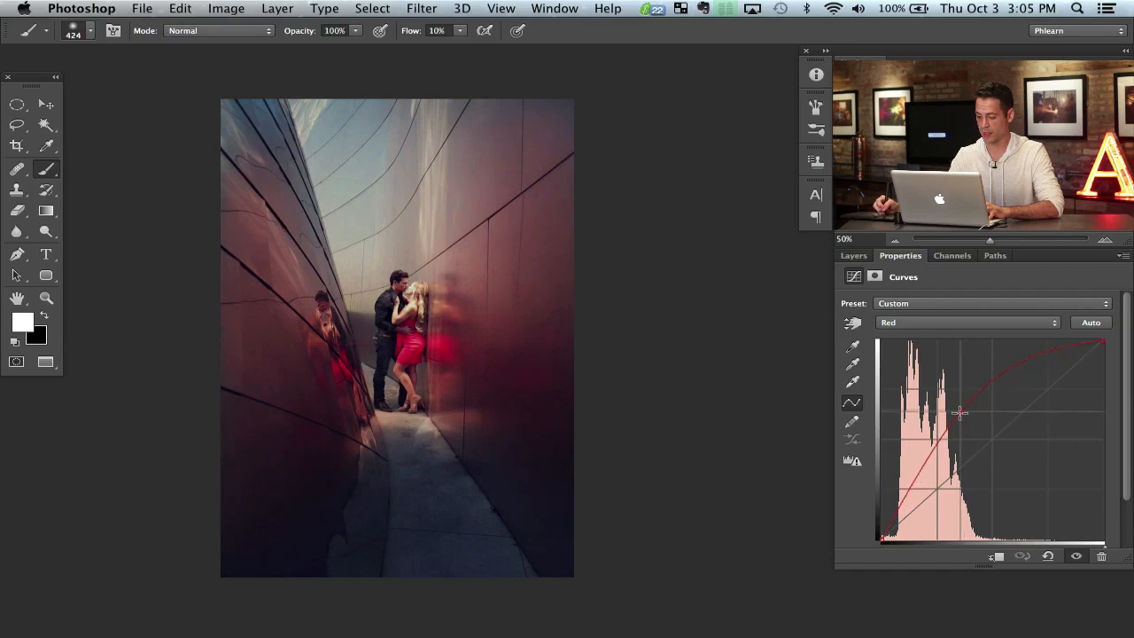
{"action": "left_click", "coordinate": [966, 322]}
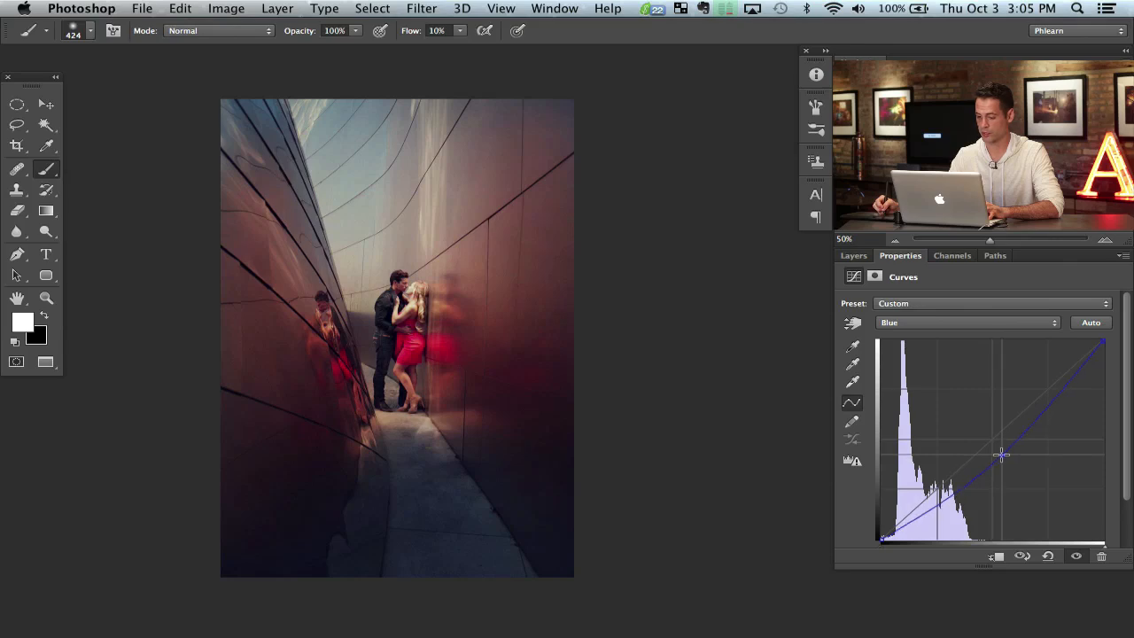
{"action": "left_click", "coordinate": [854, 255]}
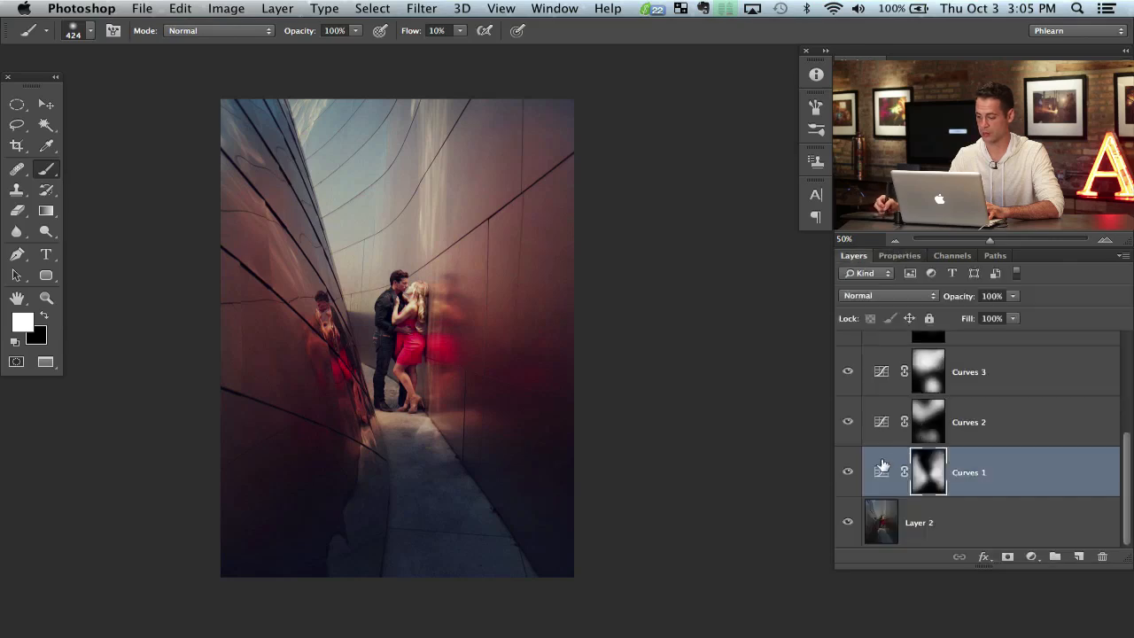
{"action": "scroll", "scroll_direction": "up", "scroll_amount": 3}
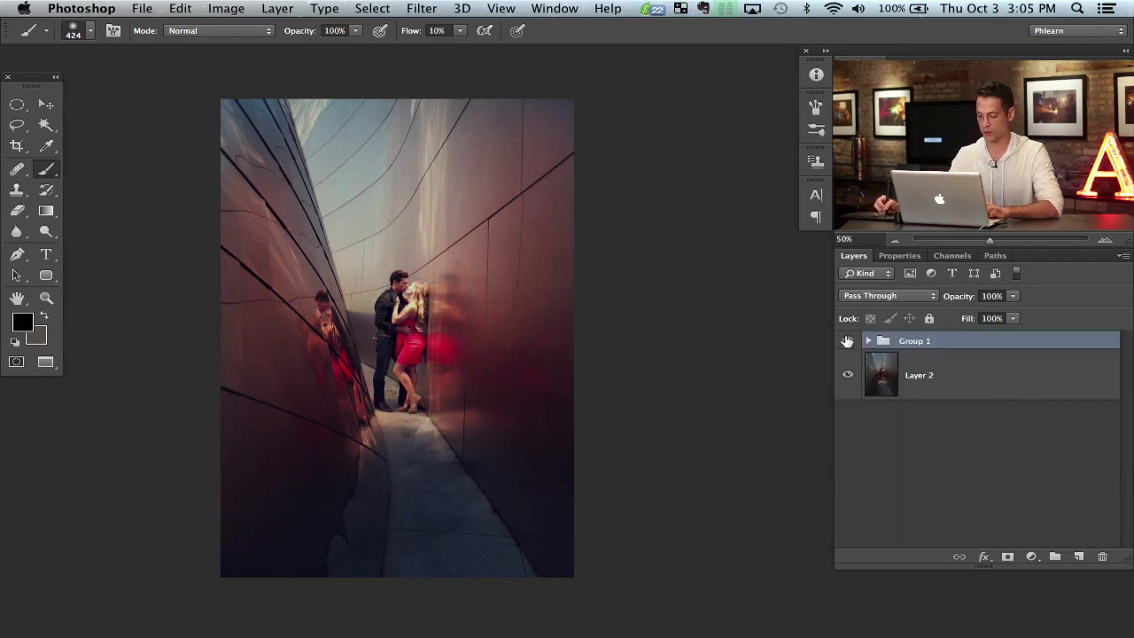
Toggle Group 1's visibility repeatedly for a before/after comparison, ending with the grade shown.
{"action": "left_click", "coordinate": [847, 341]}
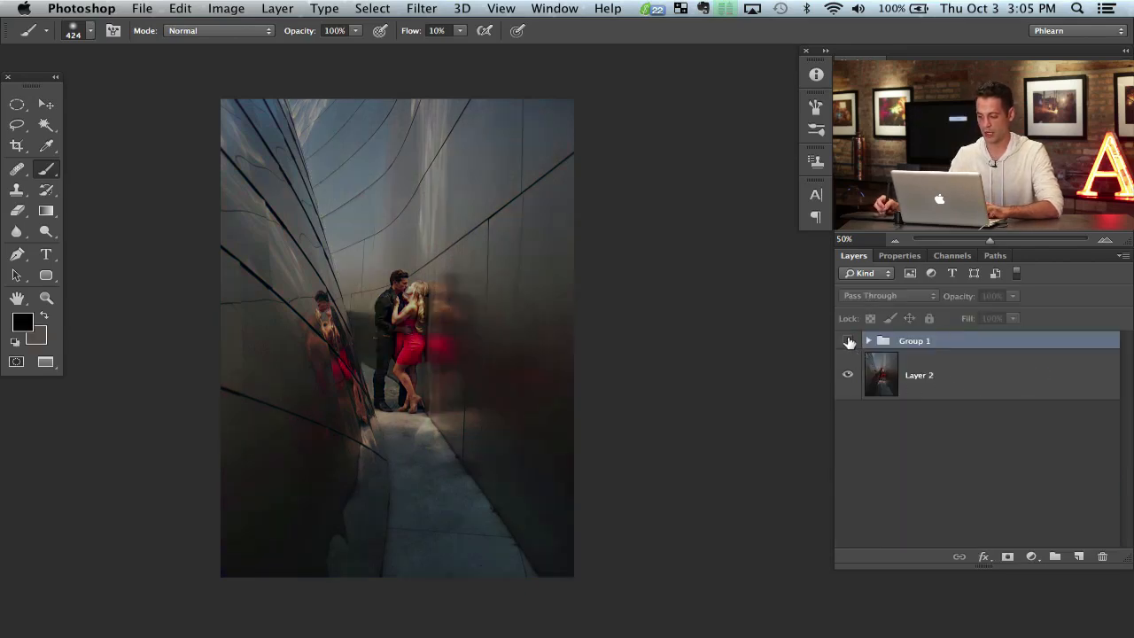
{"action": "left_click", "coordinate": [847, 340]}
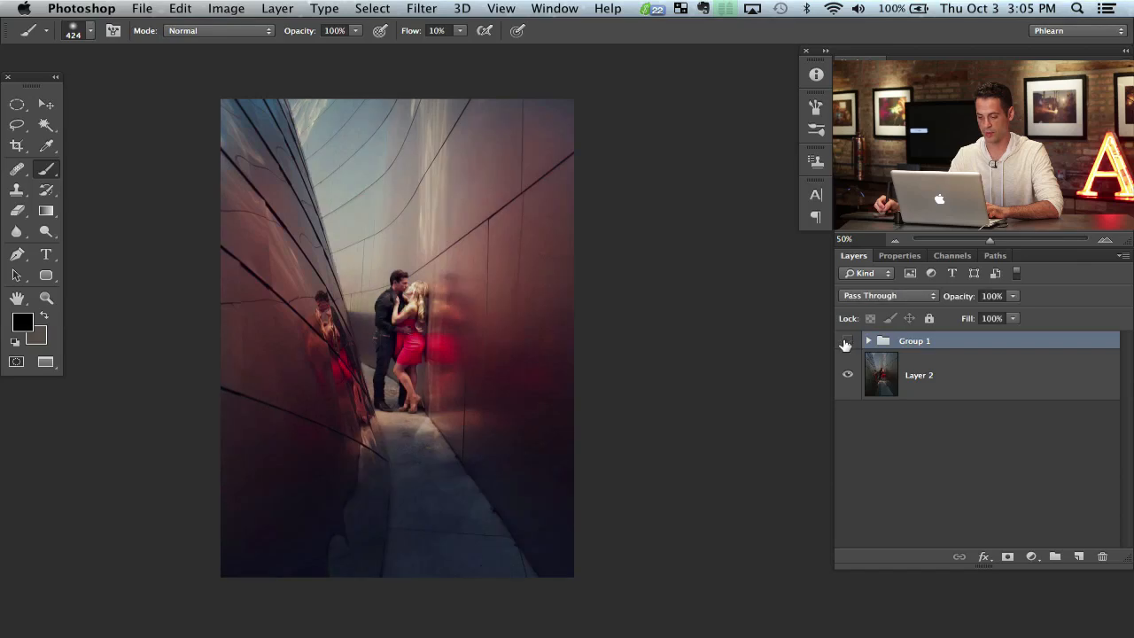
{"action": "left_click", "coordinate": [847, 344]}
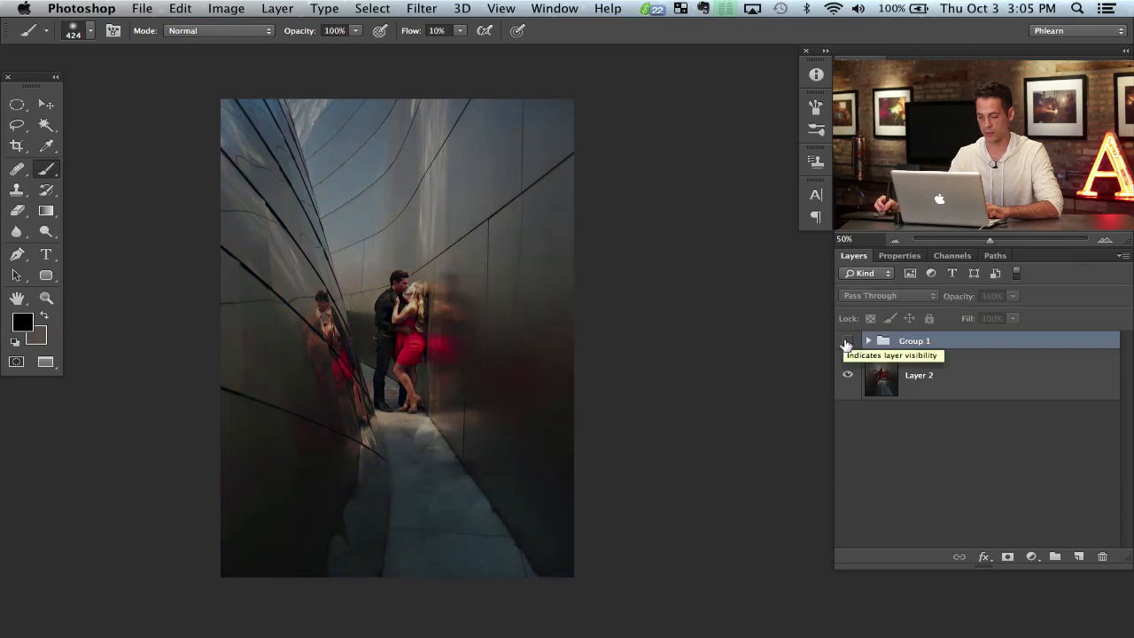
{"action": "left_click", "coordinate": [847, 340]}
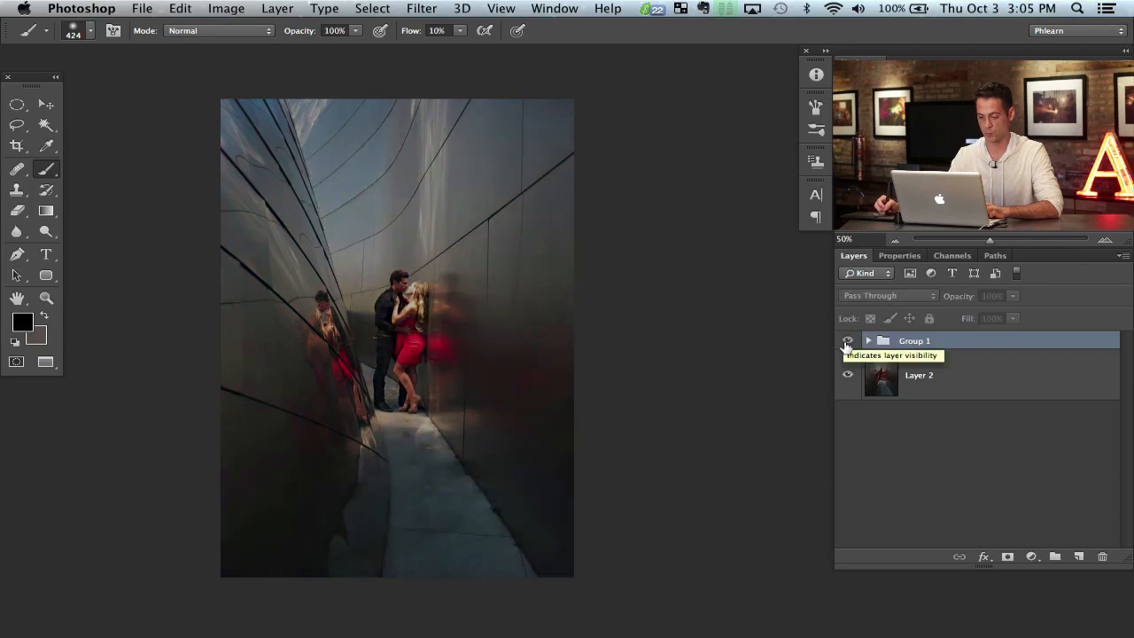
{"action": "left_click", "coordinate": [847, 340]}
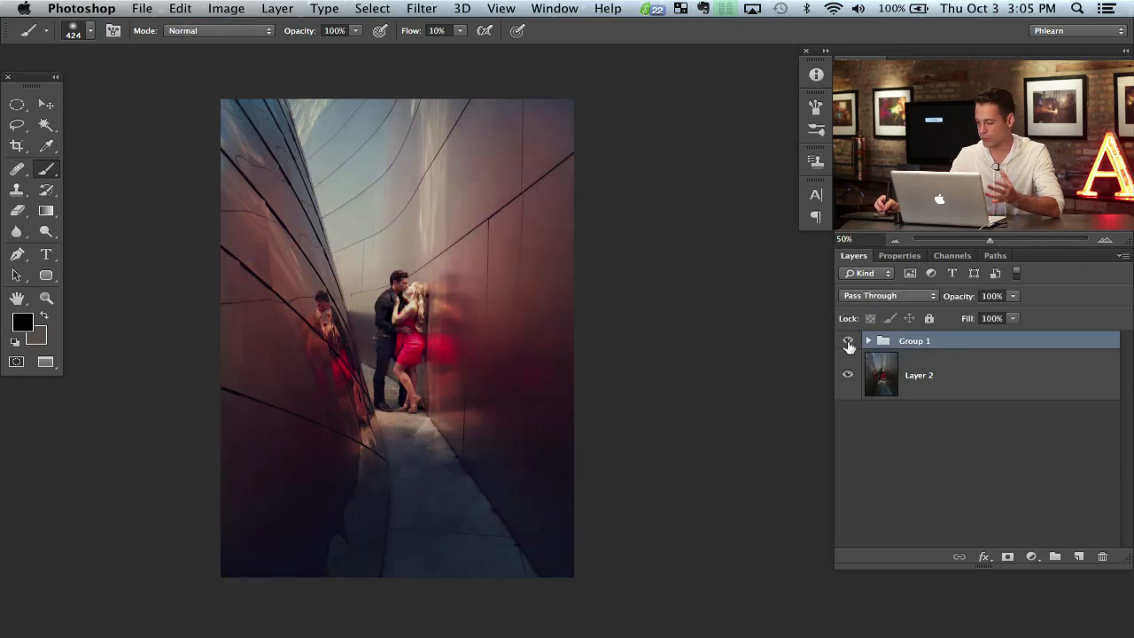
{"action": "left_click", "coordinate": [847, 340]}
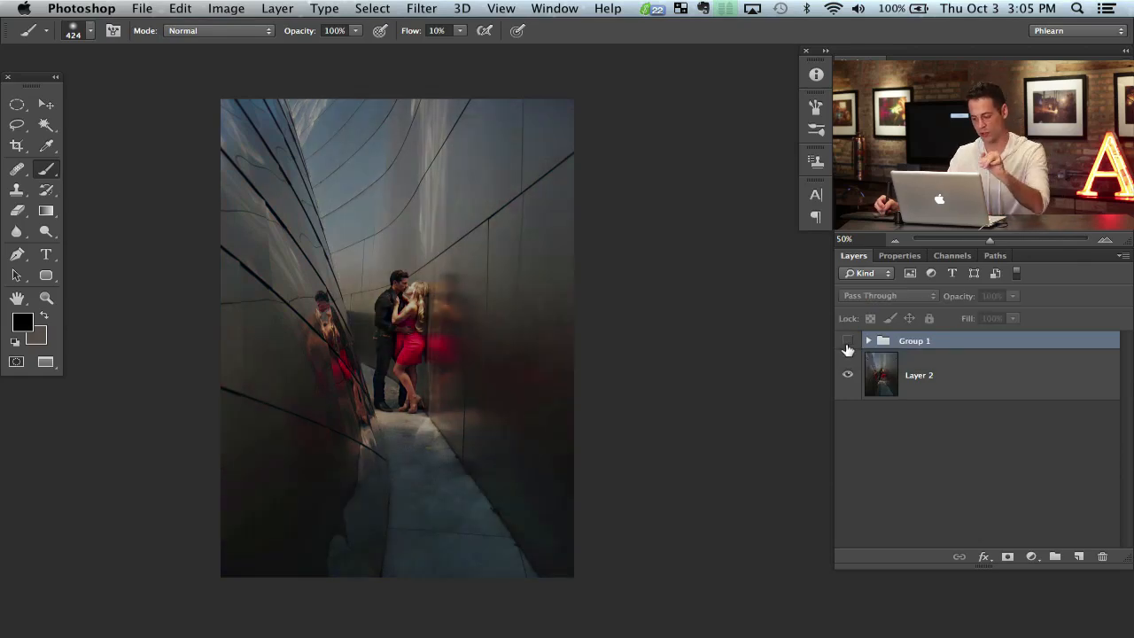
{"action": "left_click", "coordinate": [847, 340]}
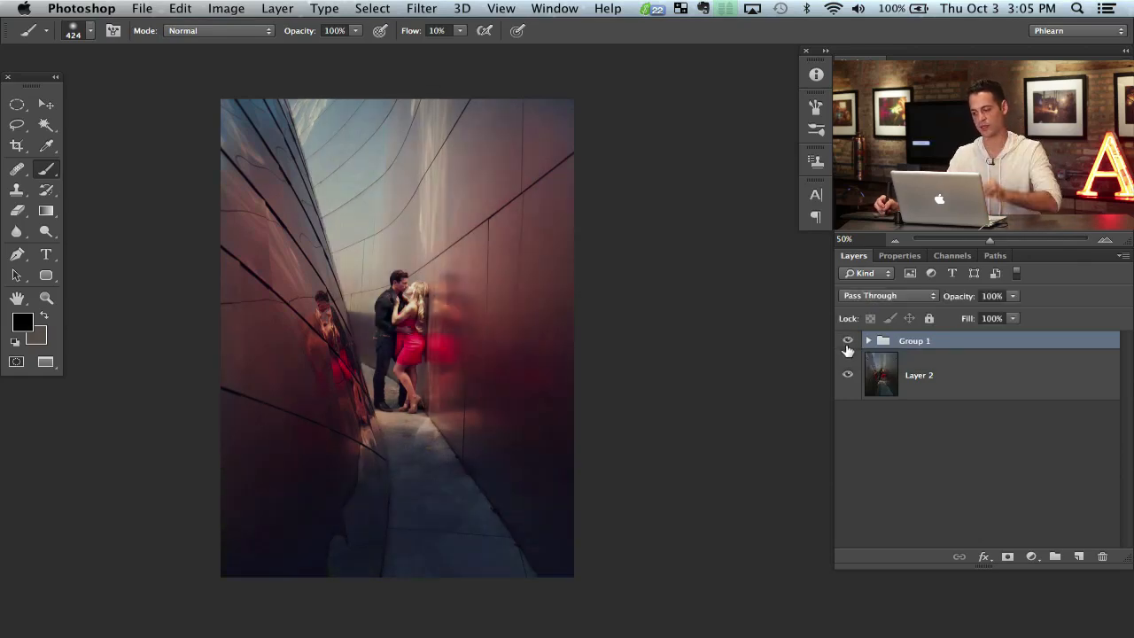